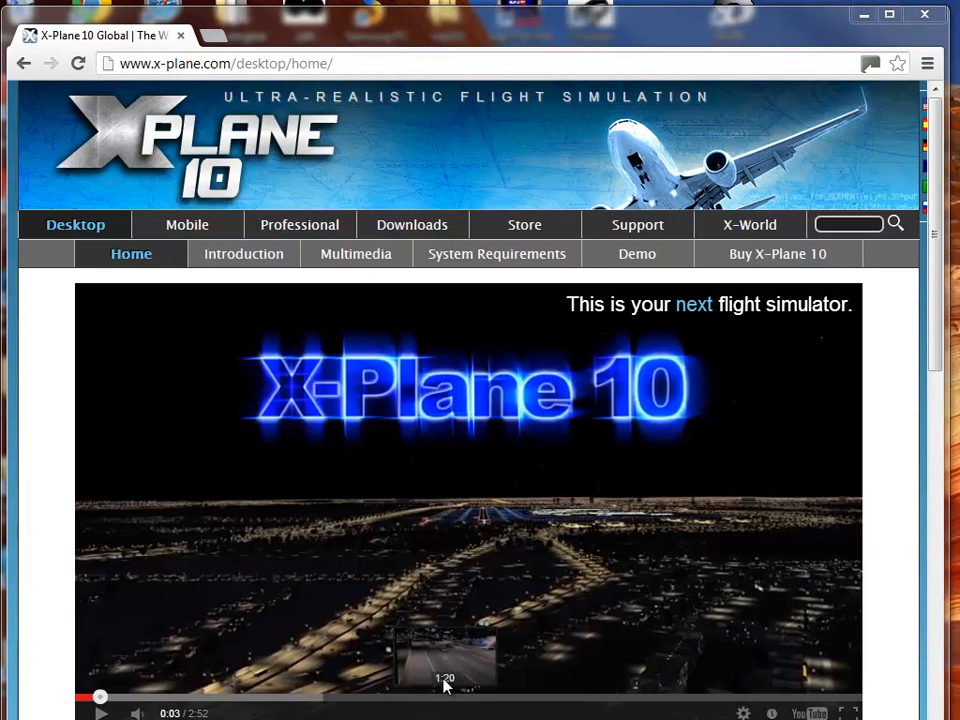
mouse_move(416, 660)
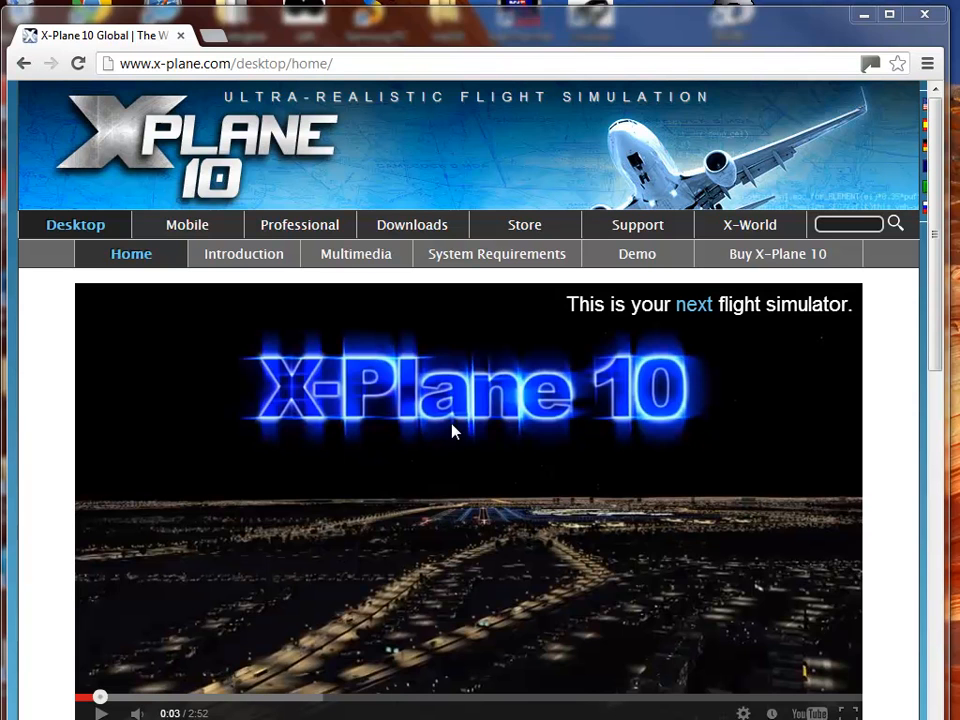
mouse_move(364, 438)
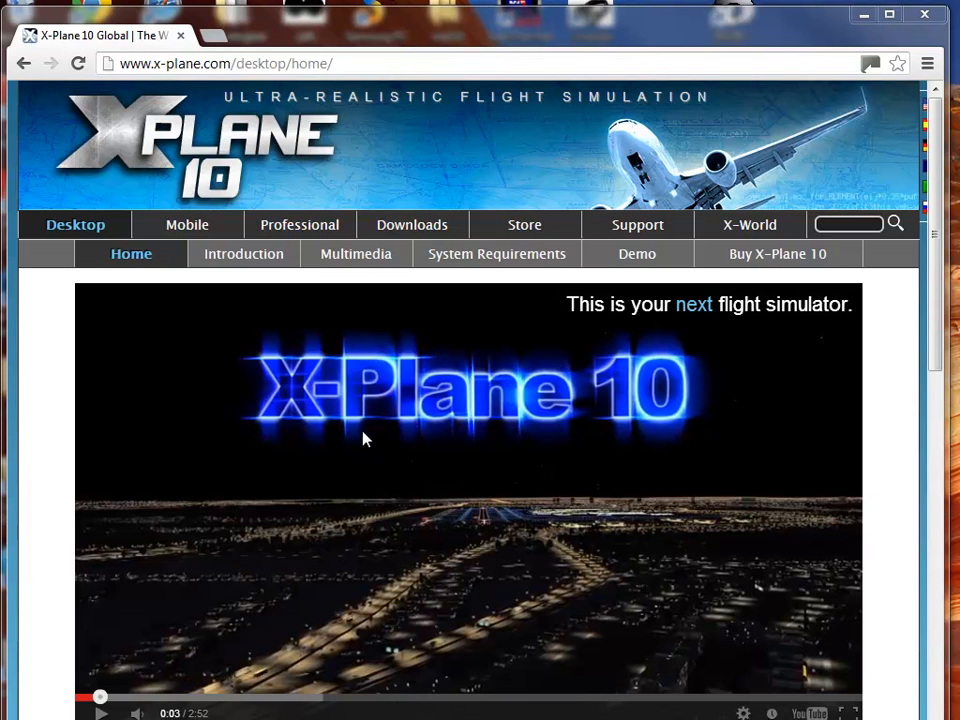
mouse_move(304, 356)
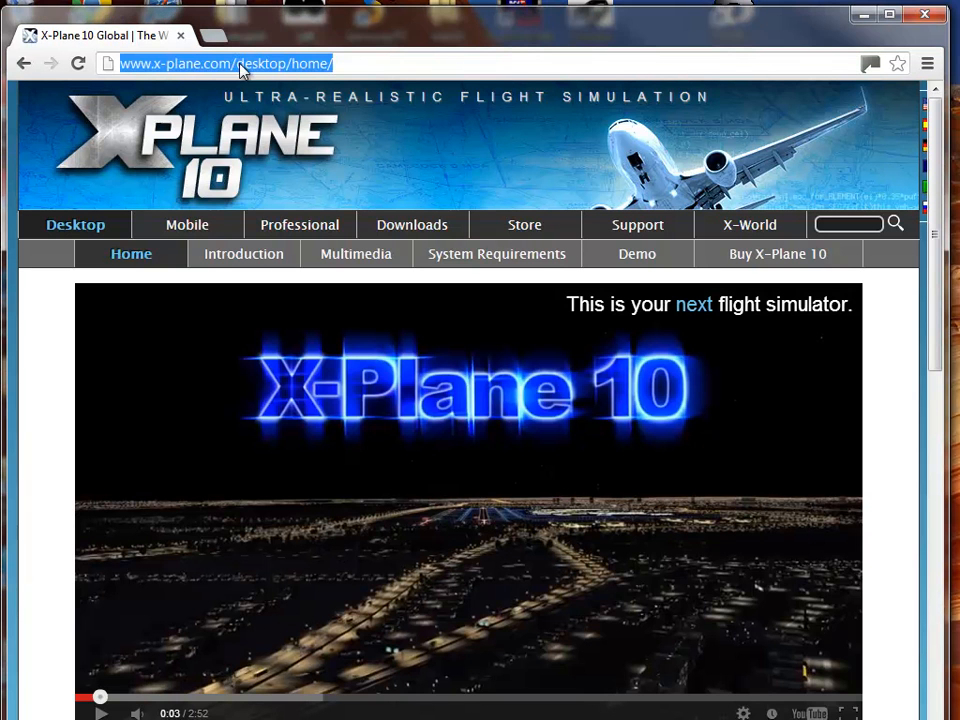
Reach the XPLANE Google Sites page via the omnibox and highlight the Visual C# 2010 install line.
text(uni)
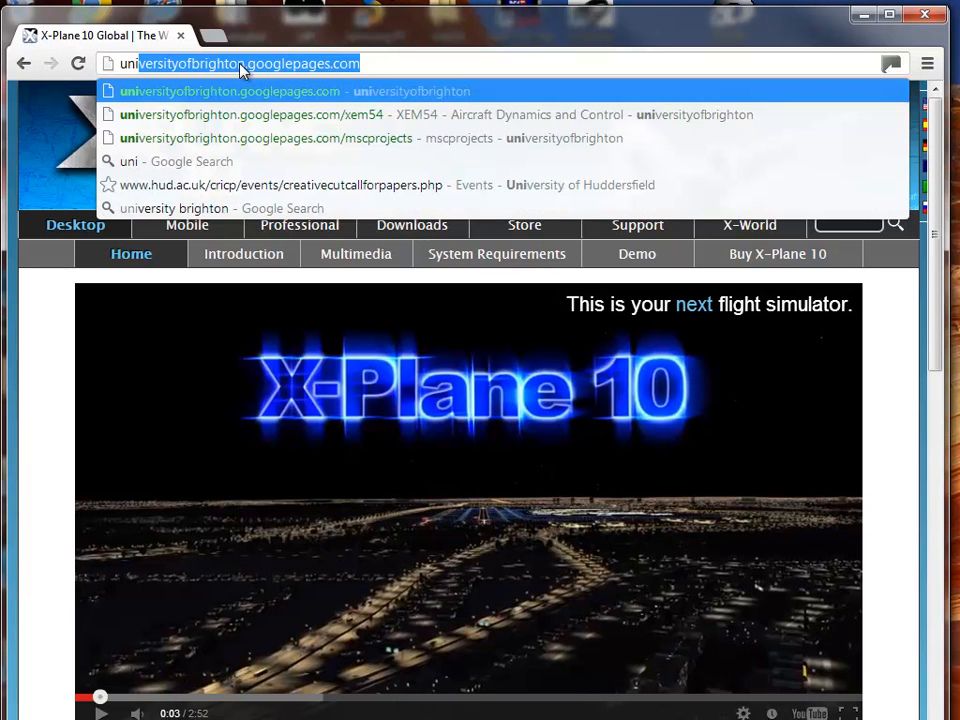
mouse_move(284, 56)
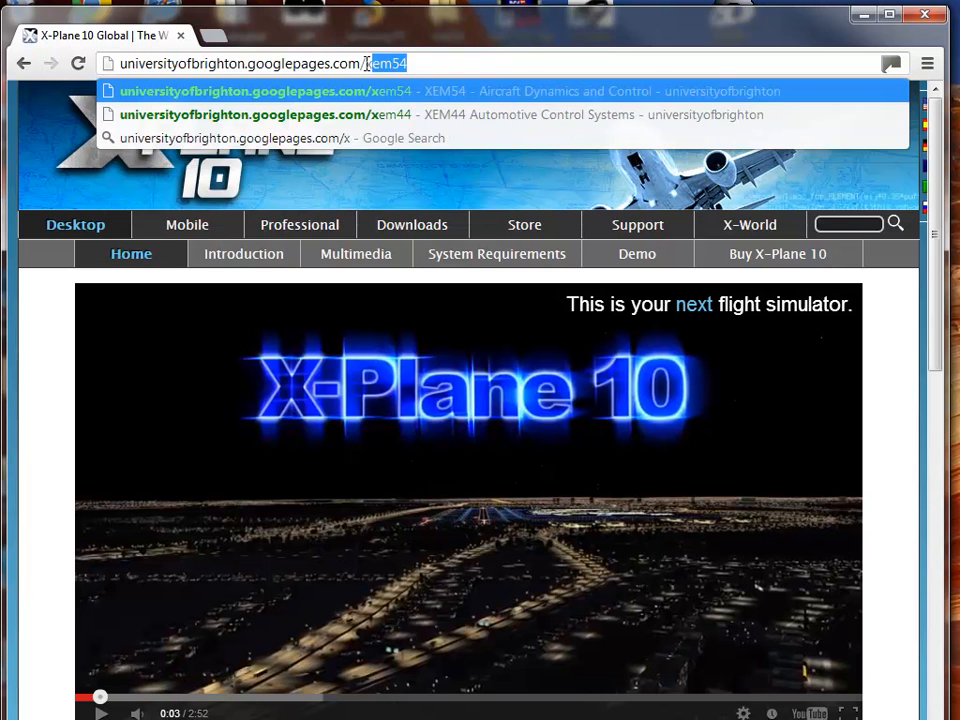
text(plane)
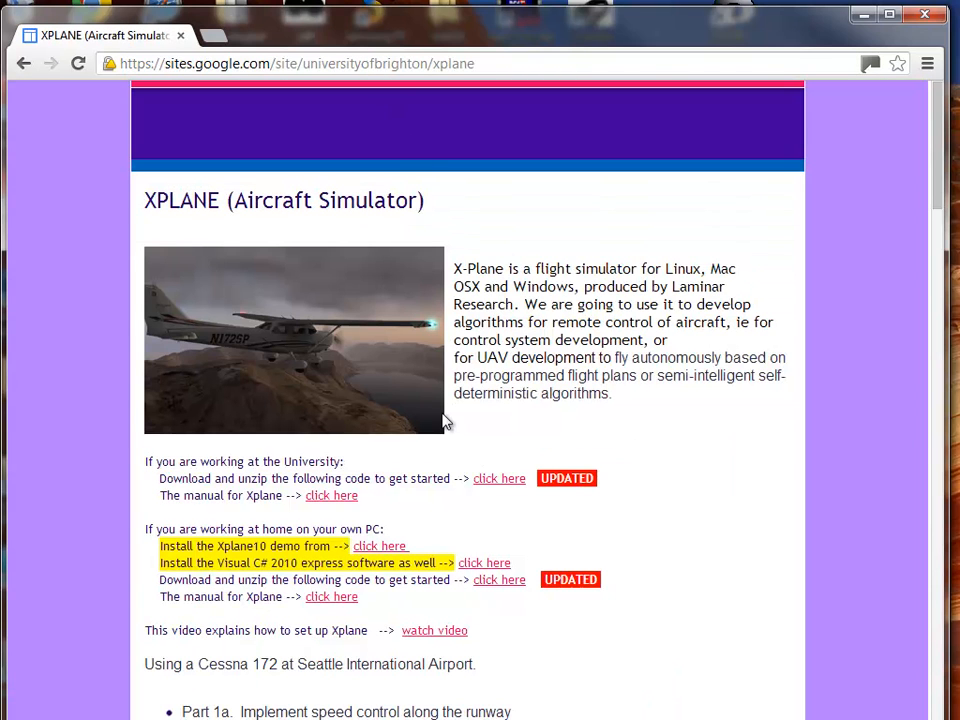
mouse_move(470, 500)
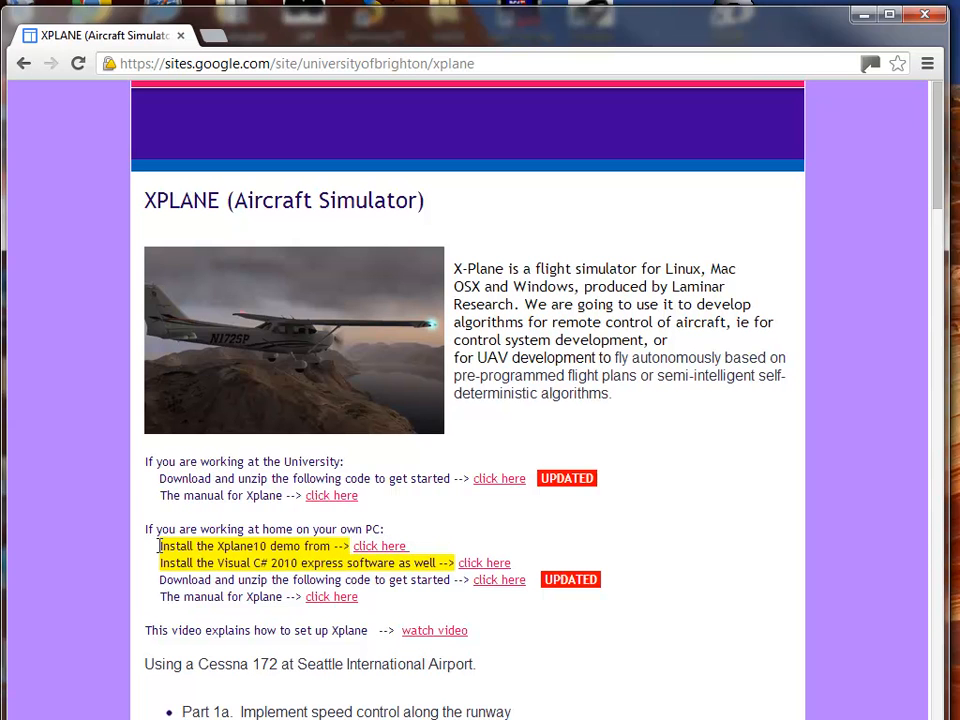
drag(160, 546, 338, 546)
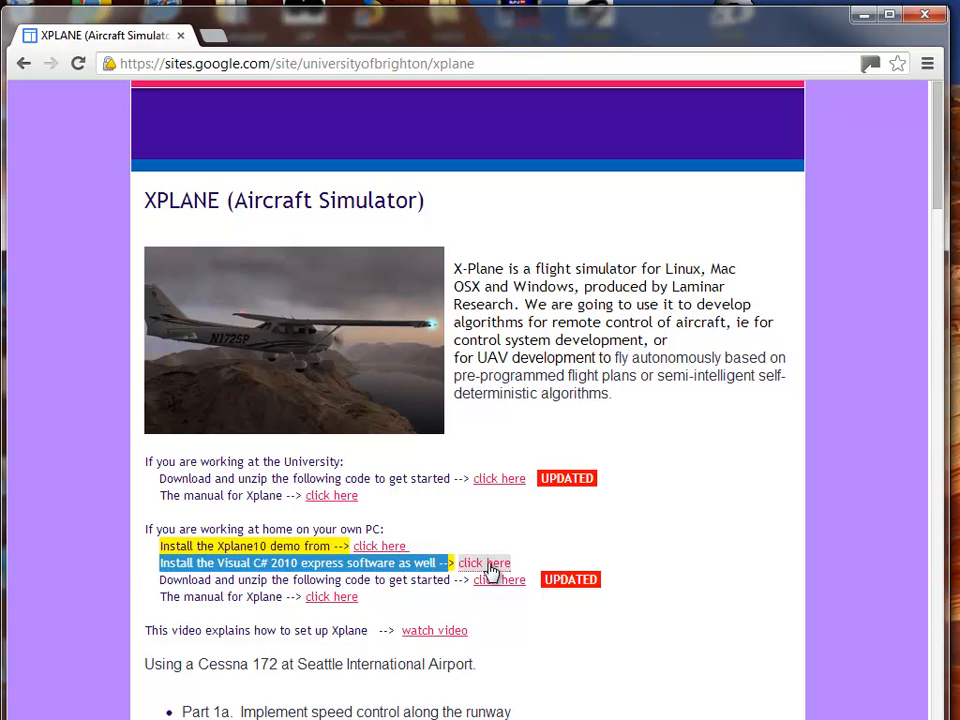
View the Visual C# 2010 Express details on Microsoft's download page, then return to the XPLANE page.
click(484, 564)
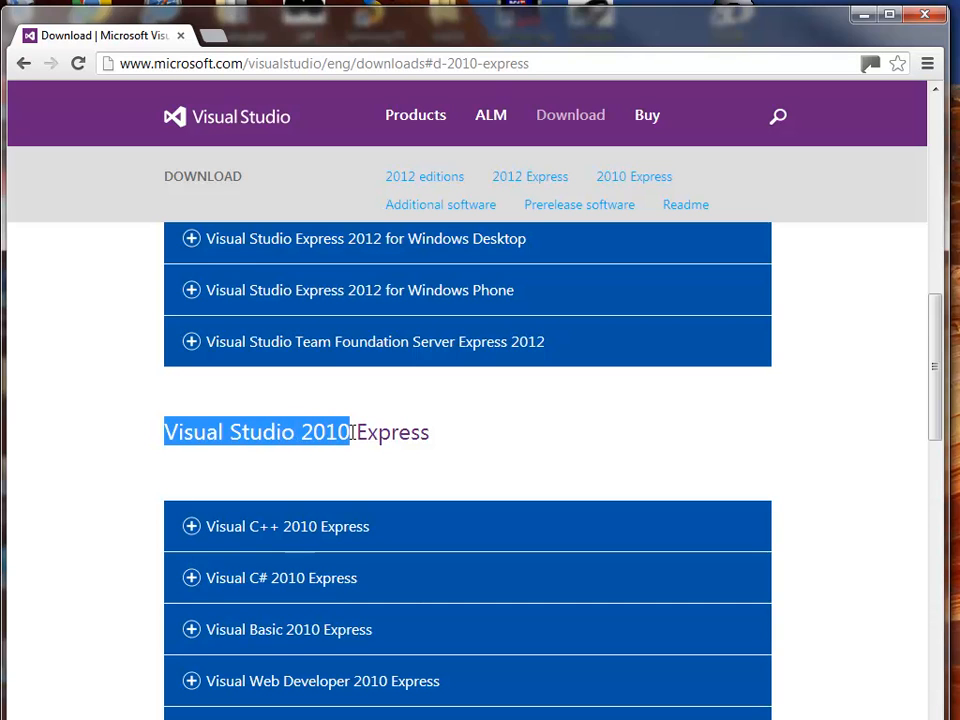
mouse_move(218, 588)
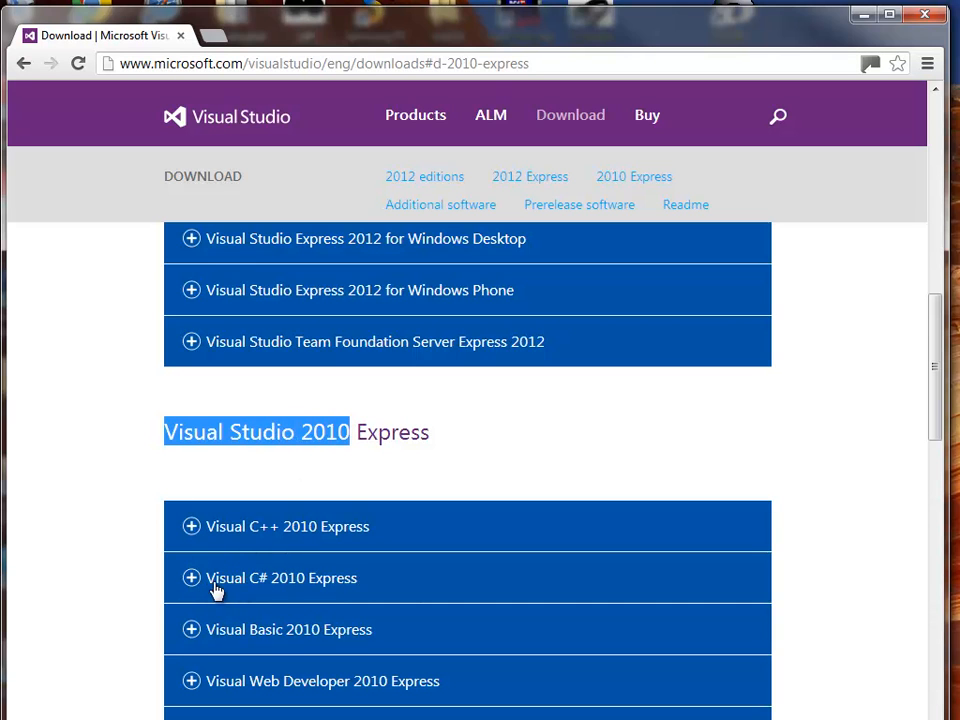
mouse_move(270, 590)
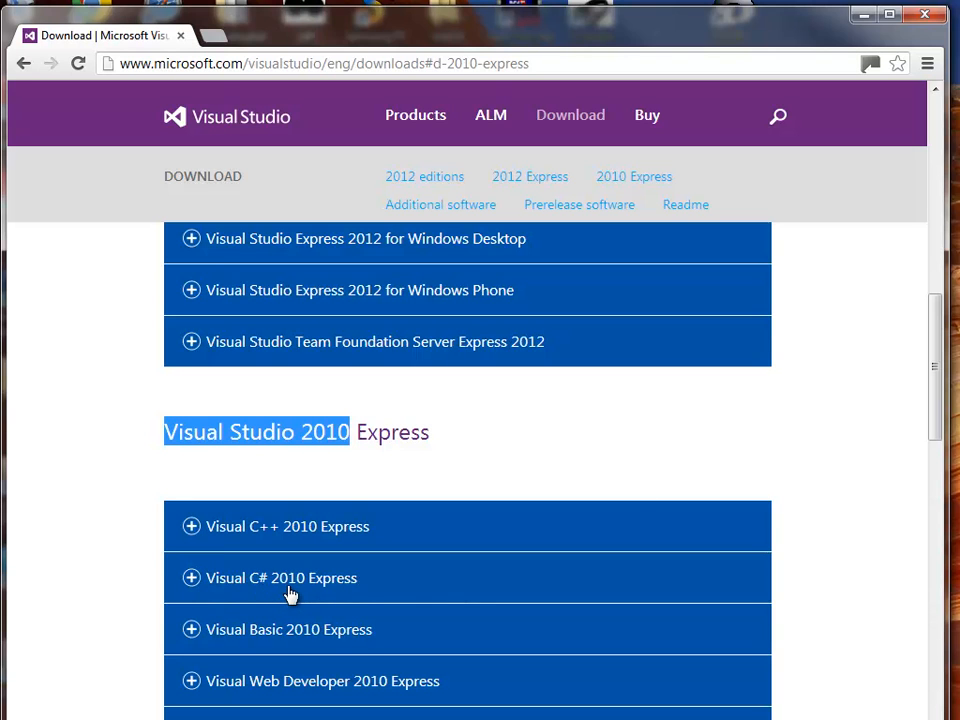
mouse_move(358, 592)
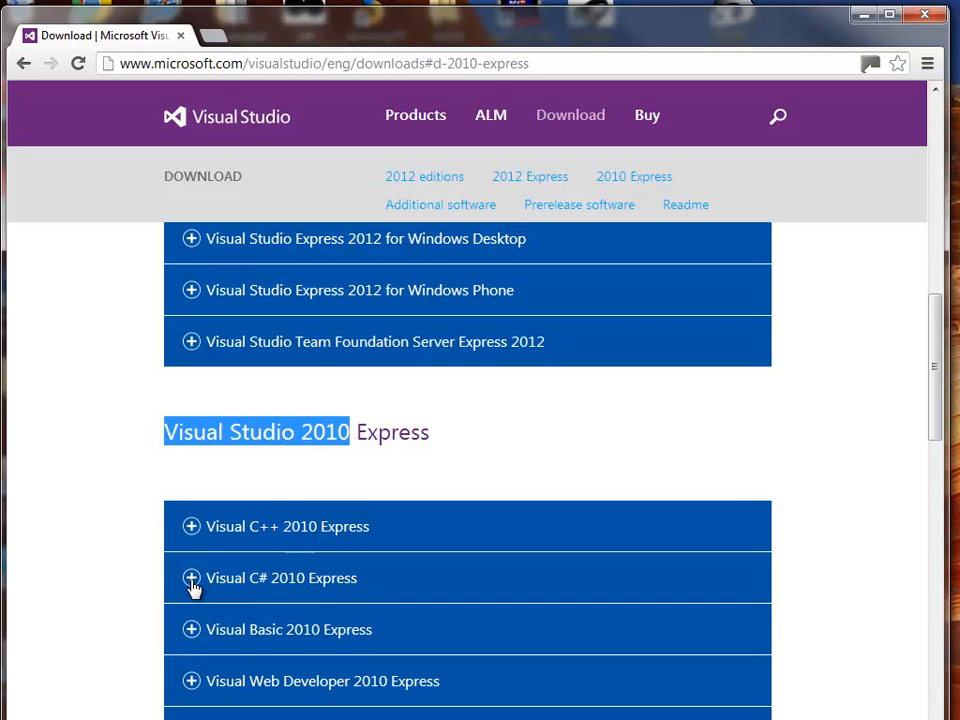
click(192, 578)
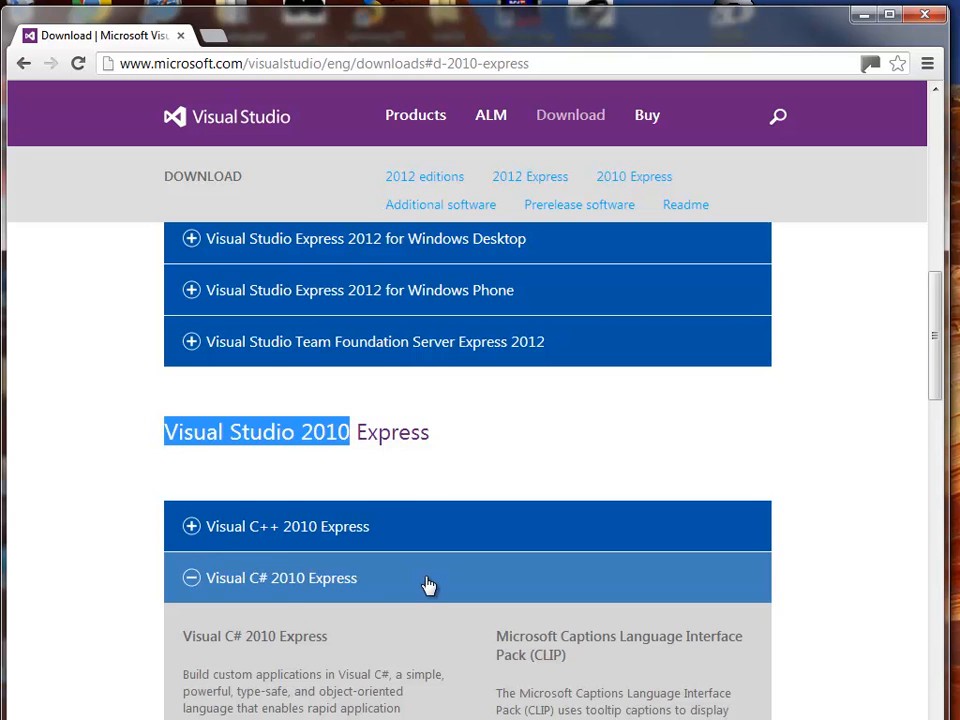
scroll(down, 3)
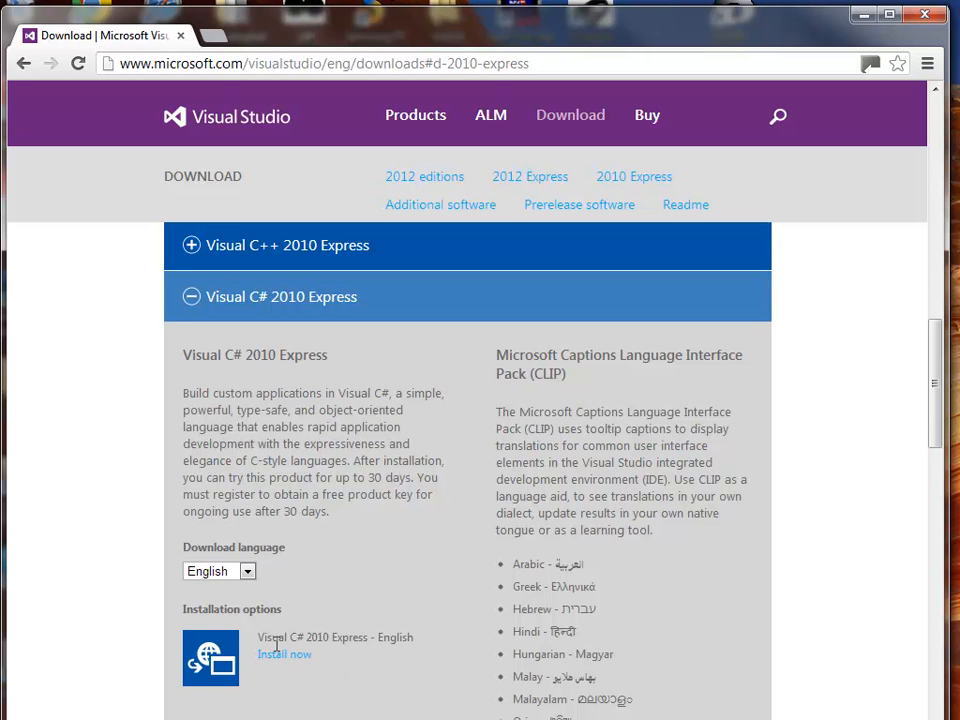
mouse_move(280, 690)
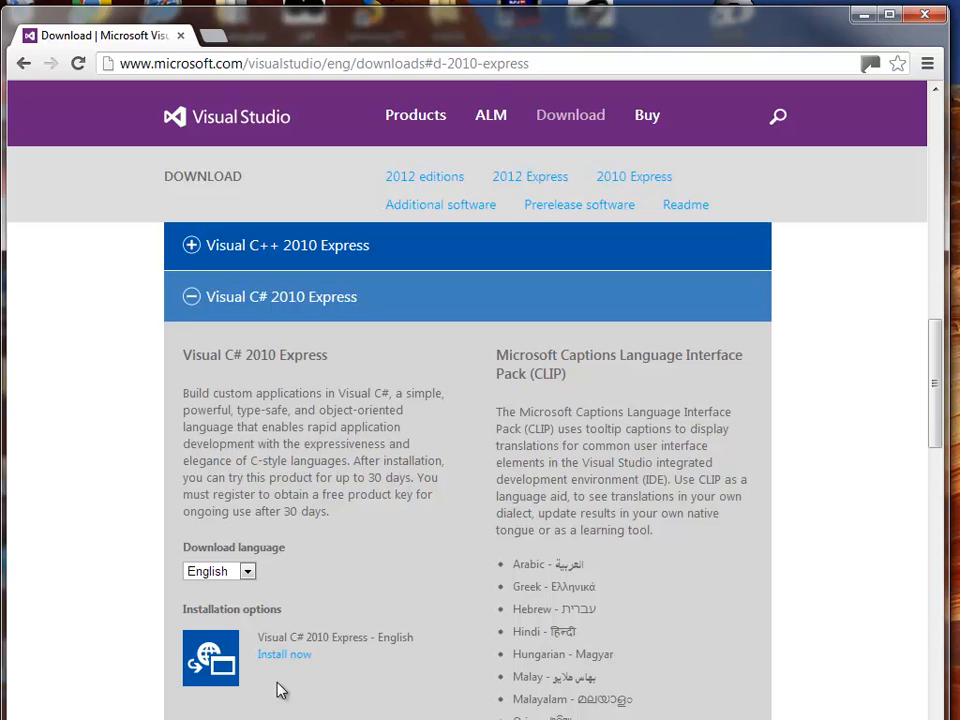
mouse_move(308, 584)
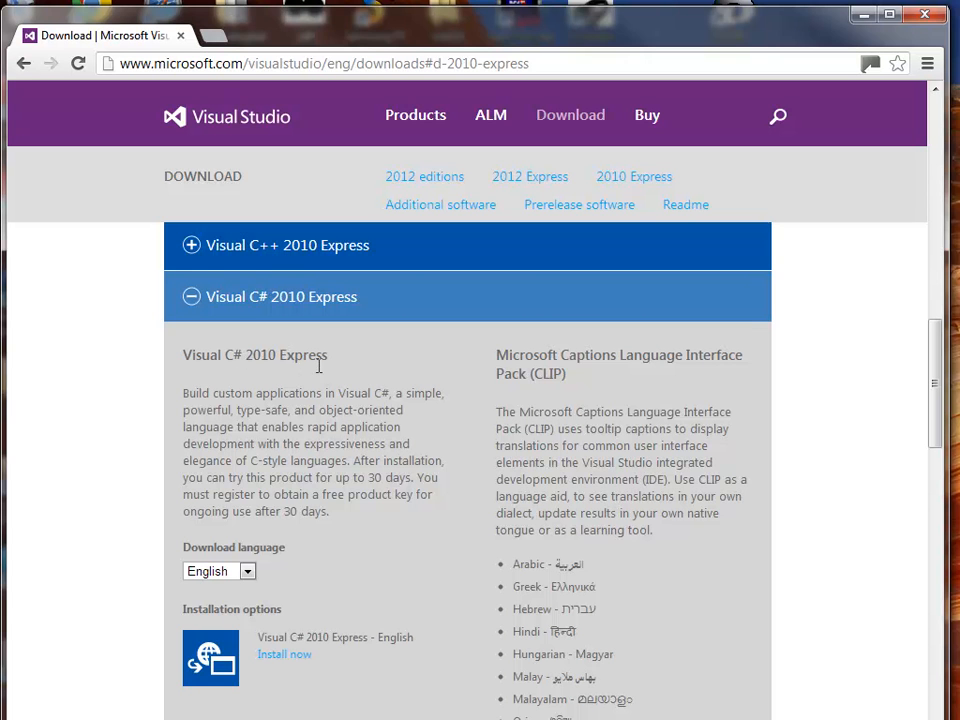
click(24, 62)
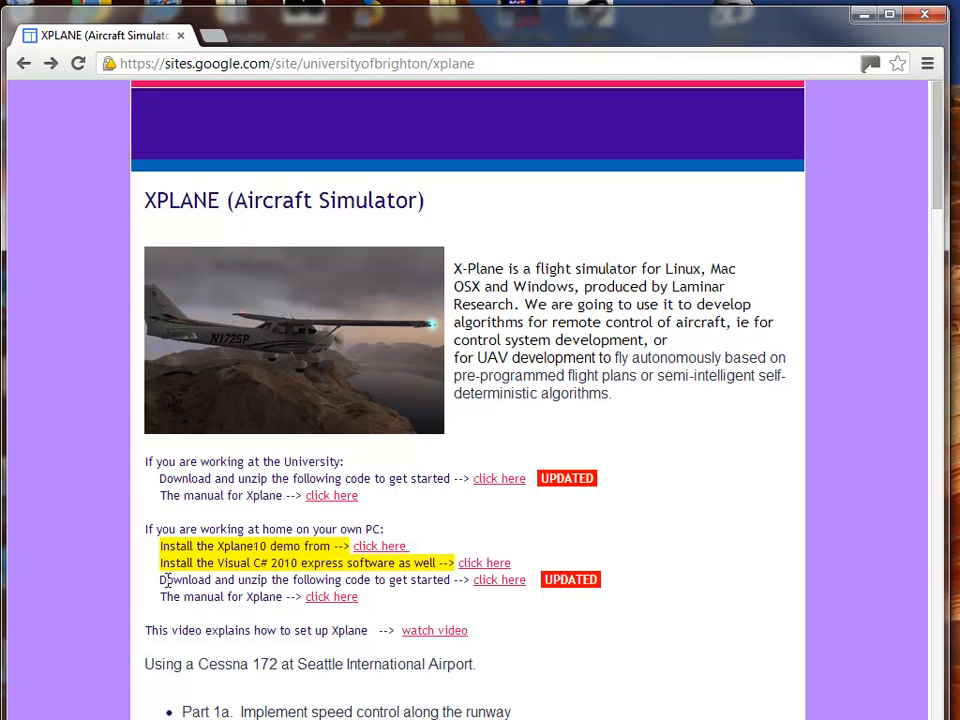
mouse_move(164, 578)
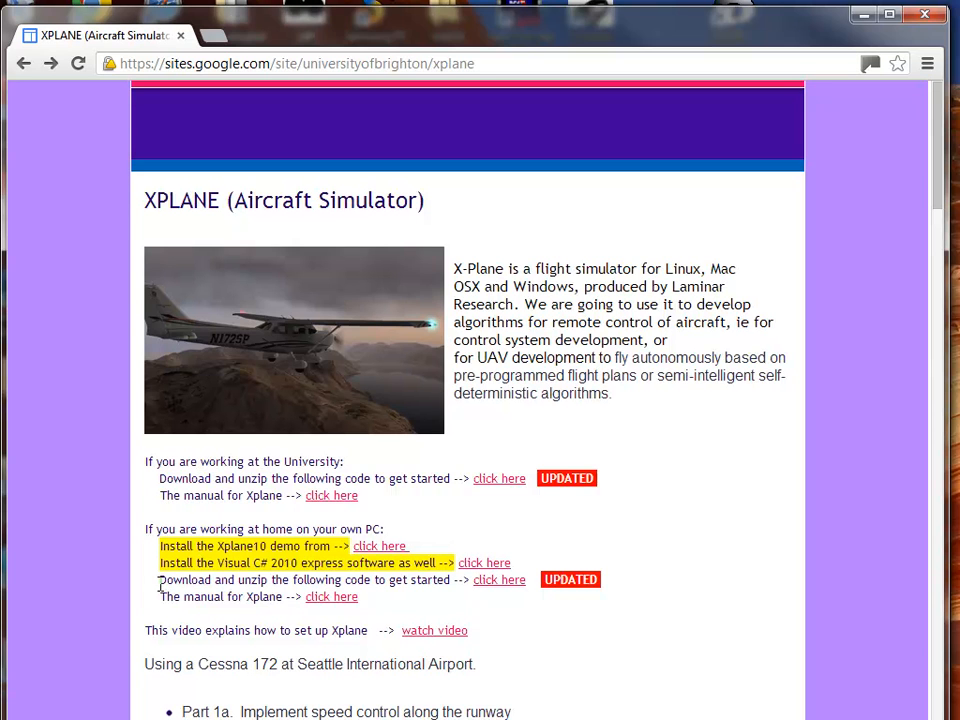
mouse_move(388, 580)
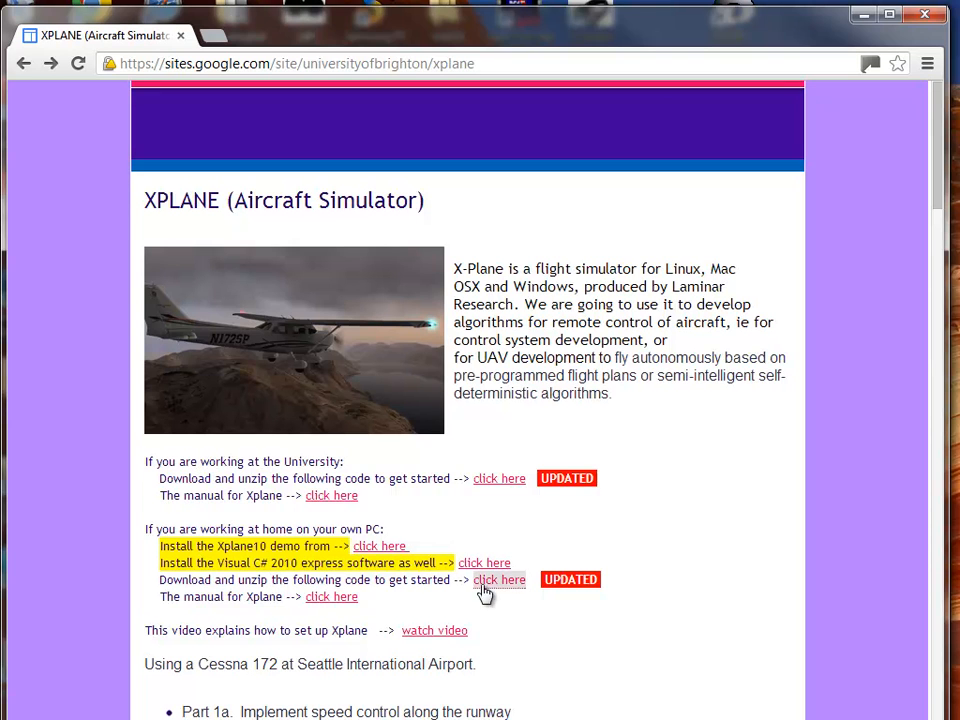
mouse_move(500, 608)
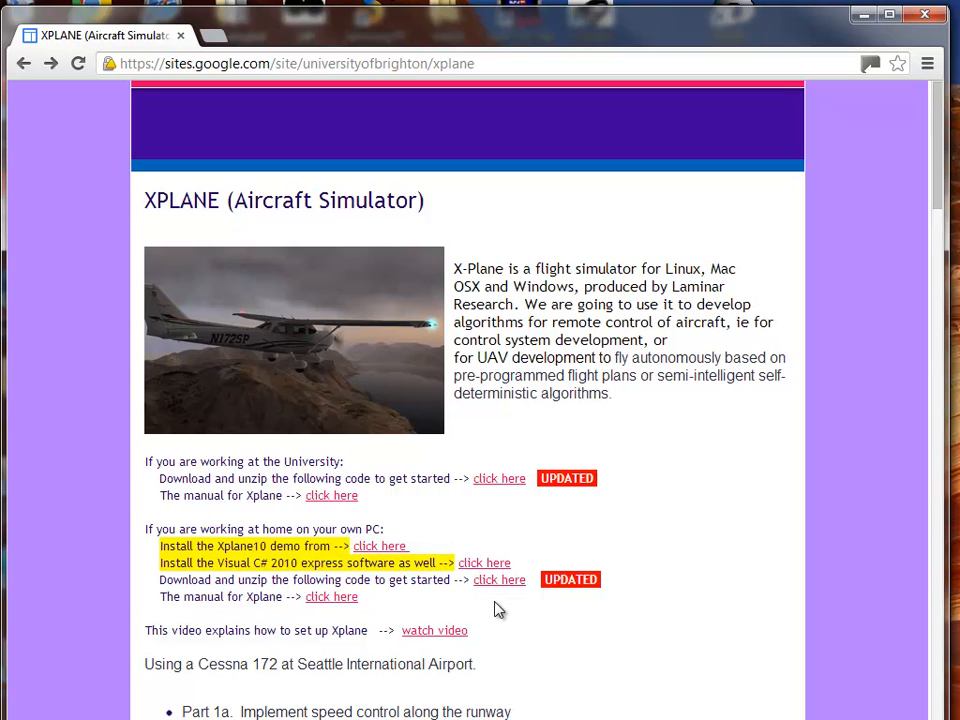
mouse_move(500, 580)
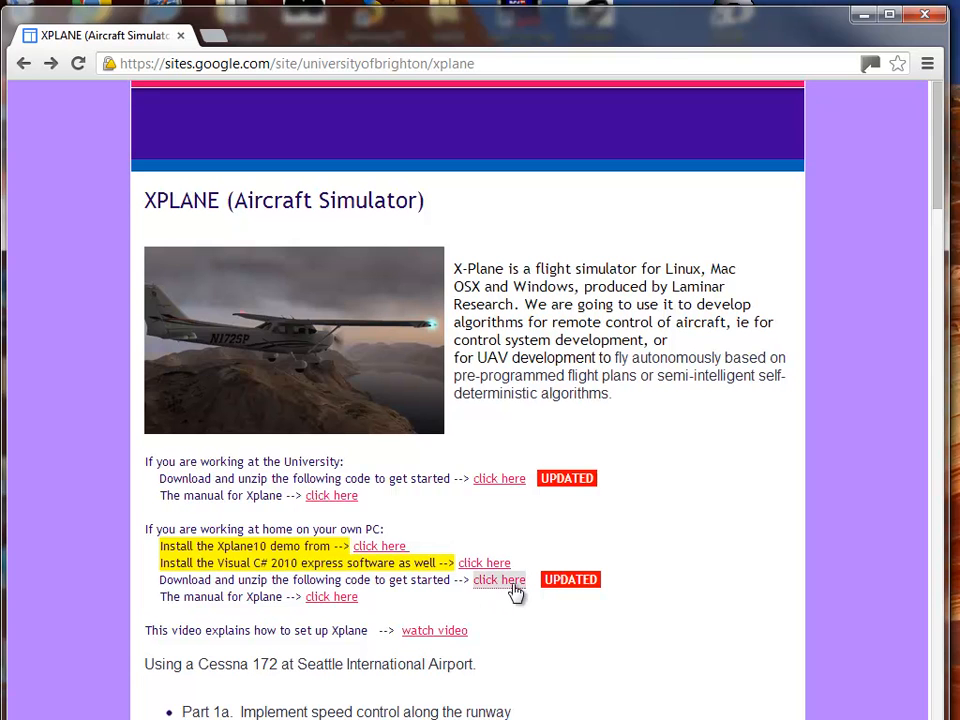
mouse_move(504, 588)
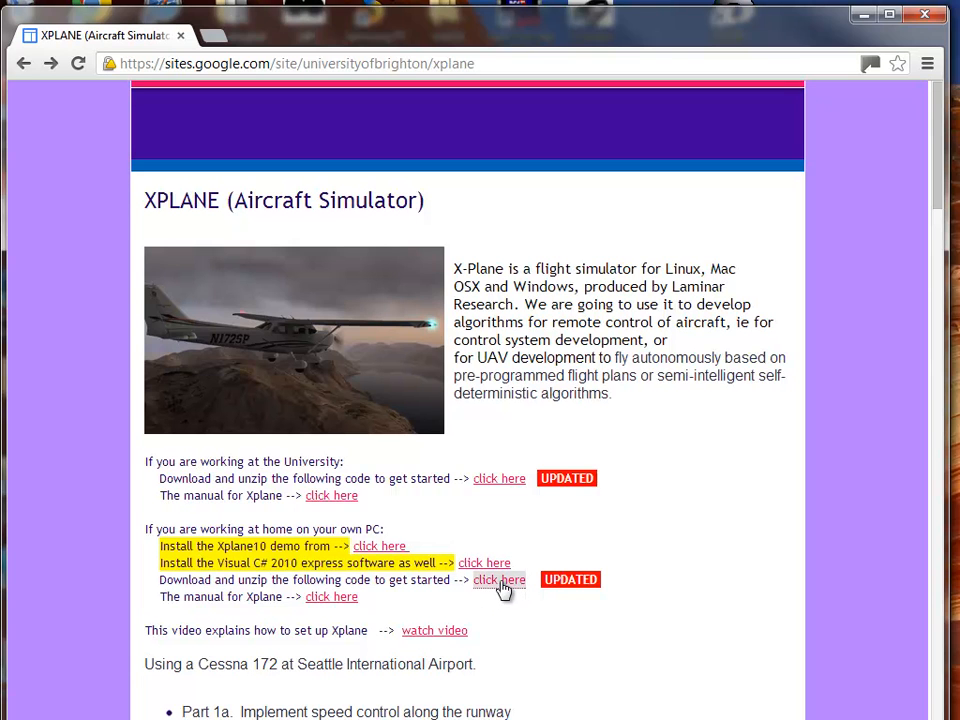
Download the home-PC starter code zip and open its archive showing the Xplane folder.
click(500, 580)
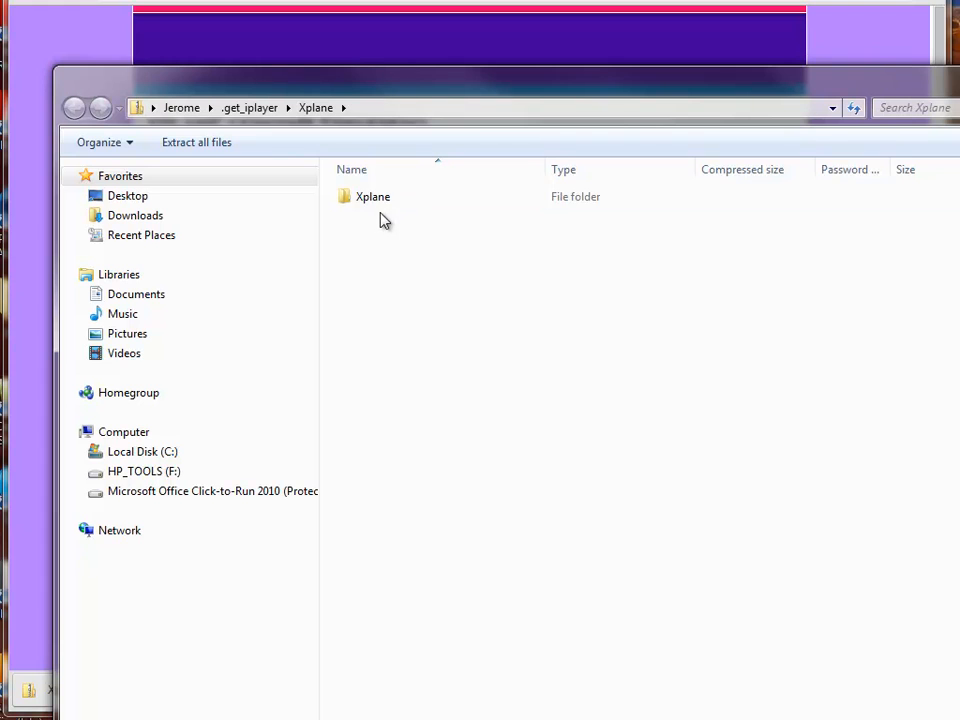
Extract the Xplane archive to the Desktop as the chosen destination and show the files.
click(372, 196)
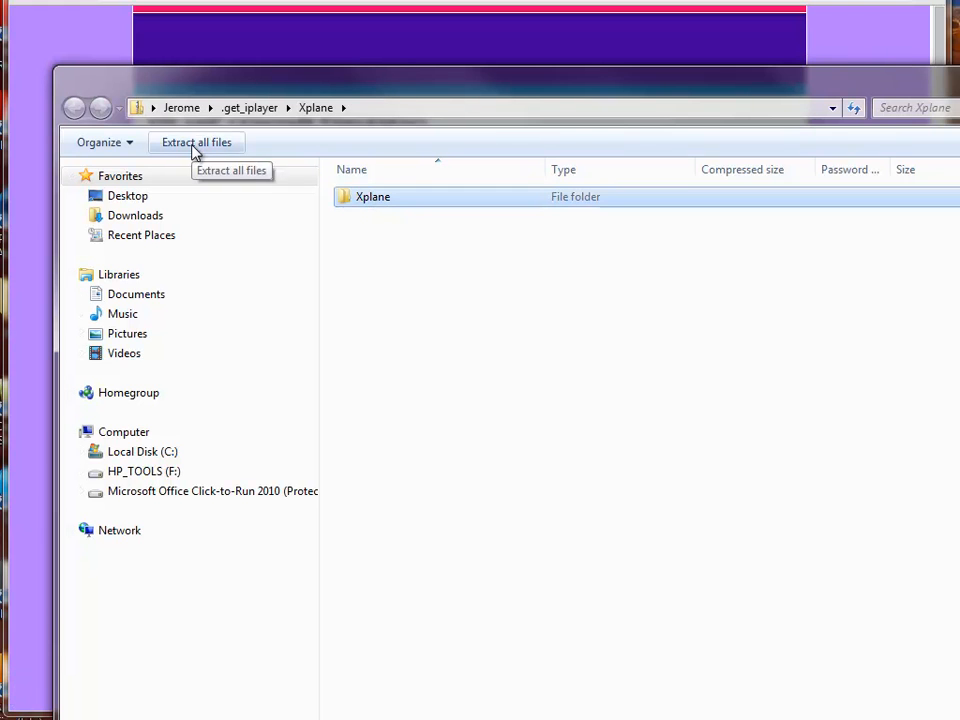
click(196, 142)
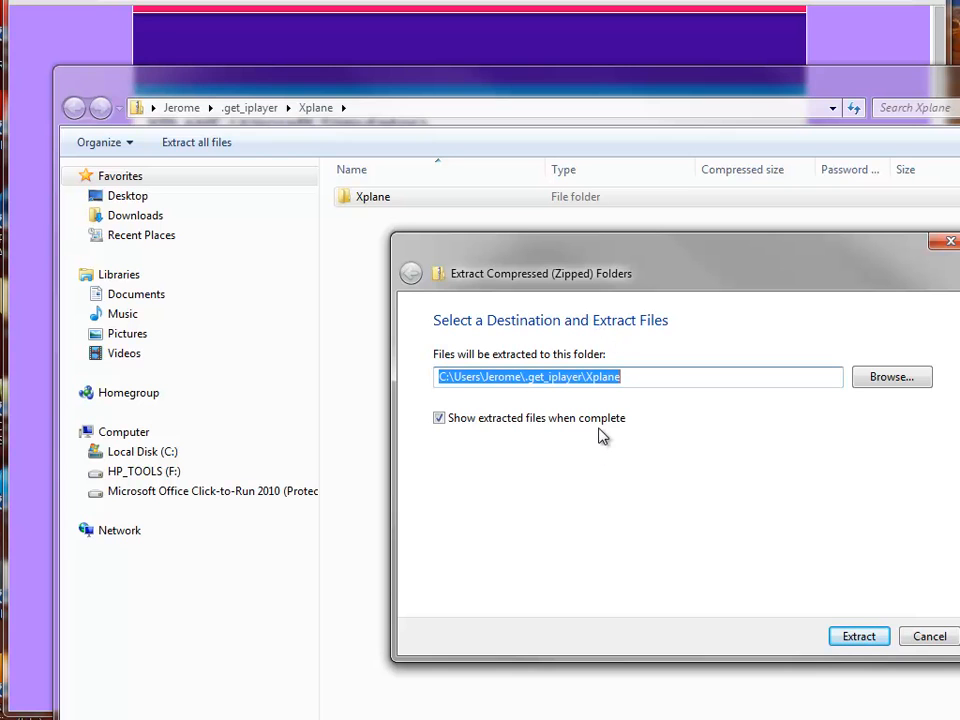
mouse_move(892, 376)
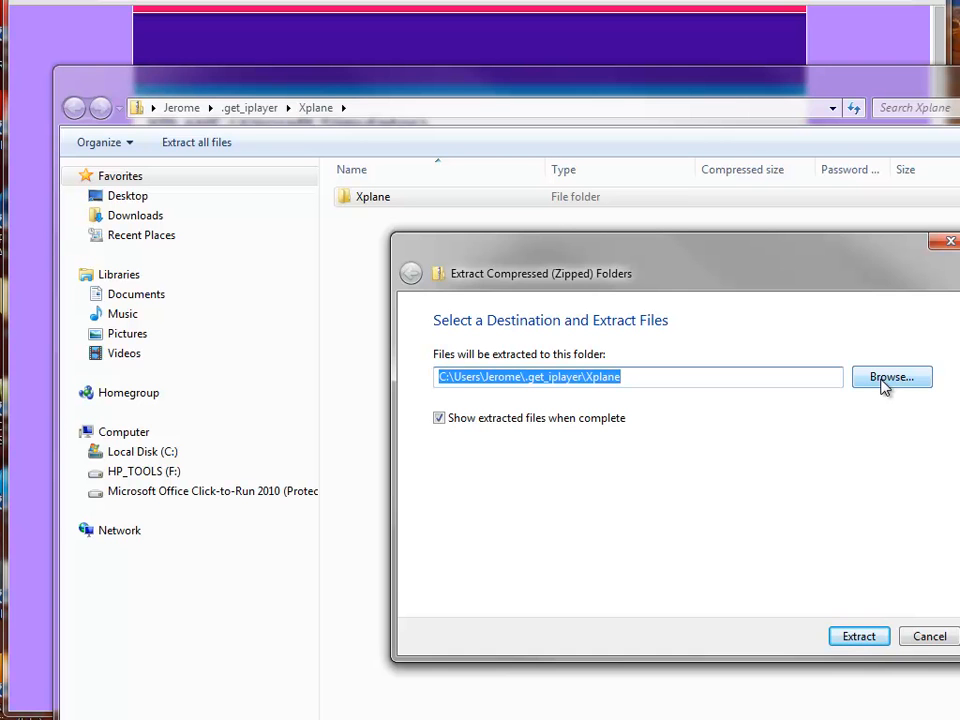
click(892, 376)
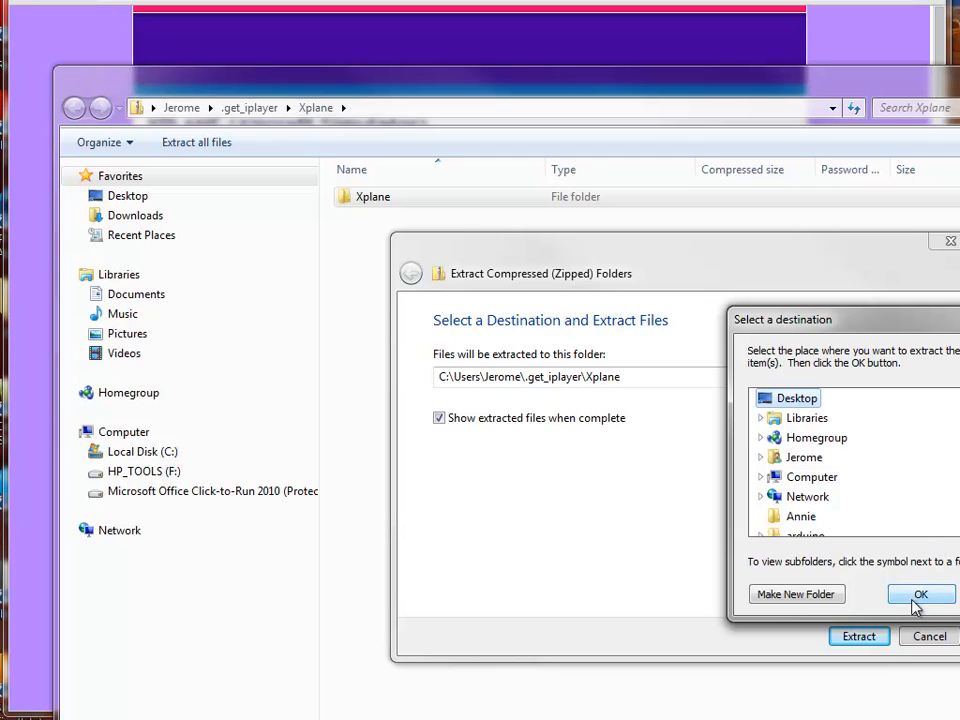
click(920, 594)
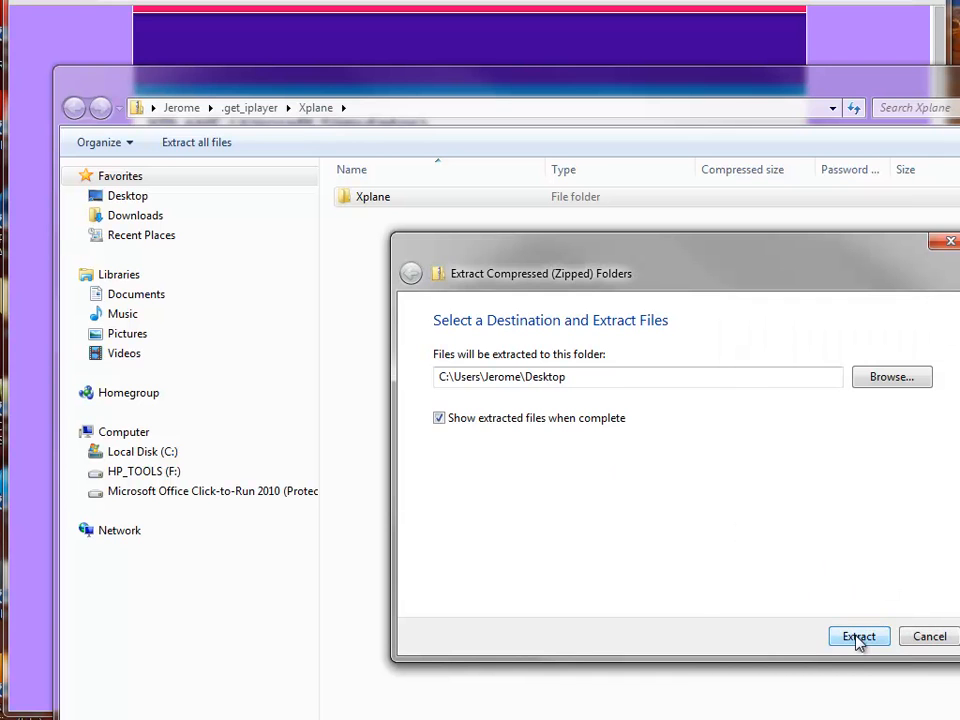
mouse_move(828, 636)
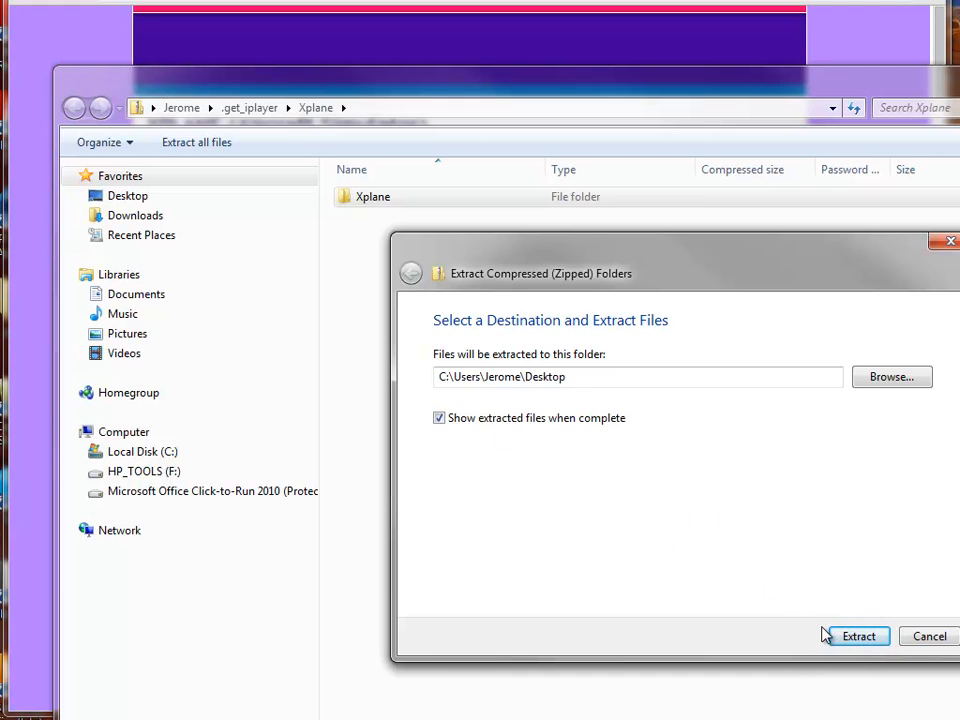
click(858, 636)
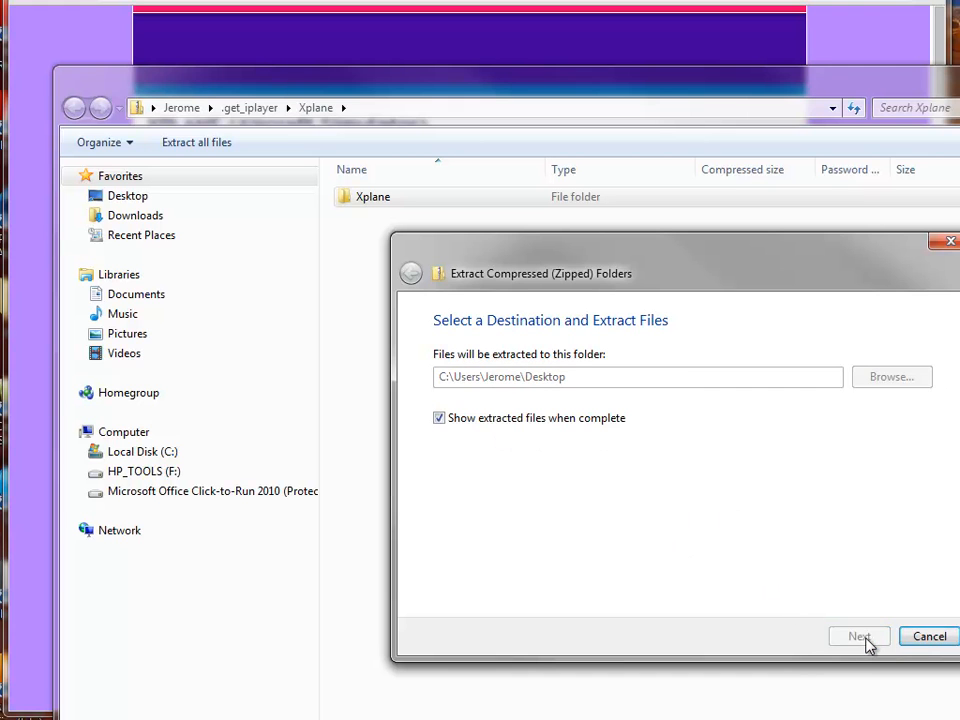
click(858, 636)
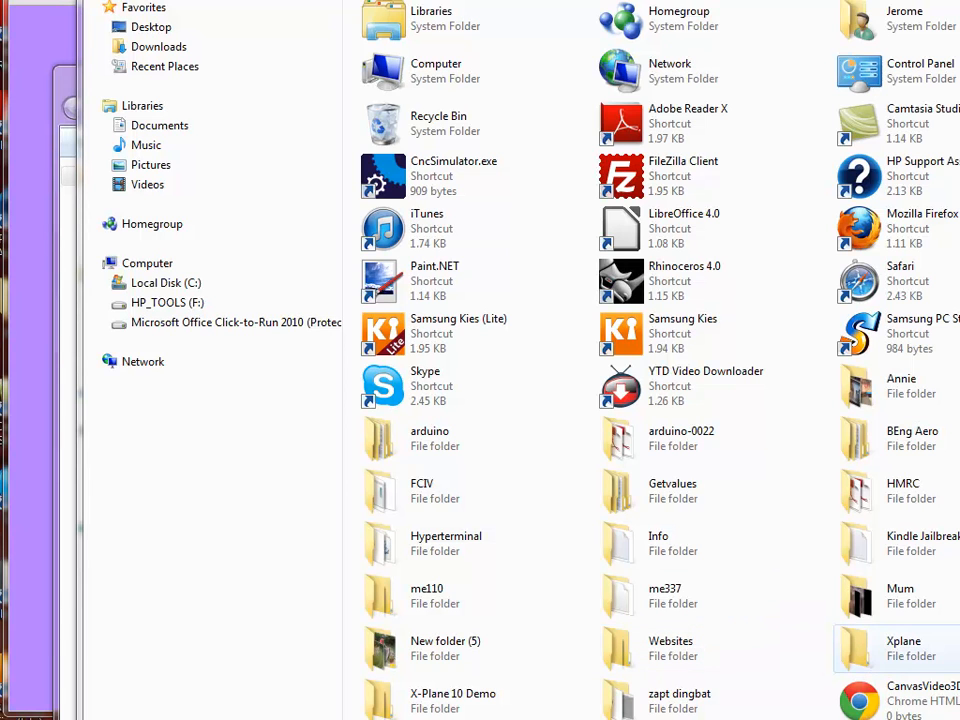
Open the Desktop Xplane folder and launch its Xplane Visual Studio solution file.
double_click(904, 648)
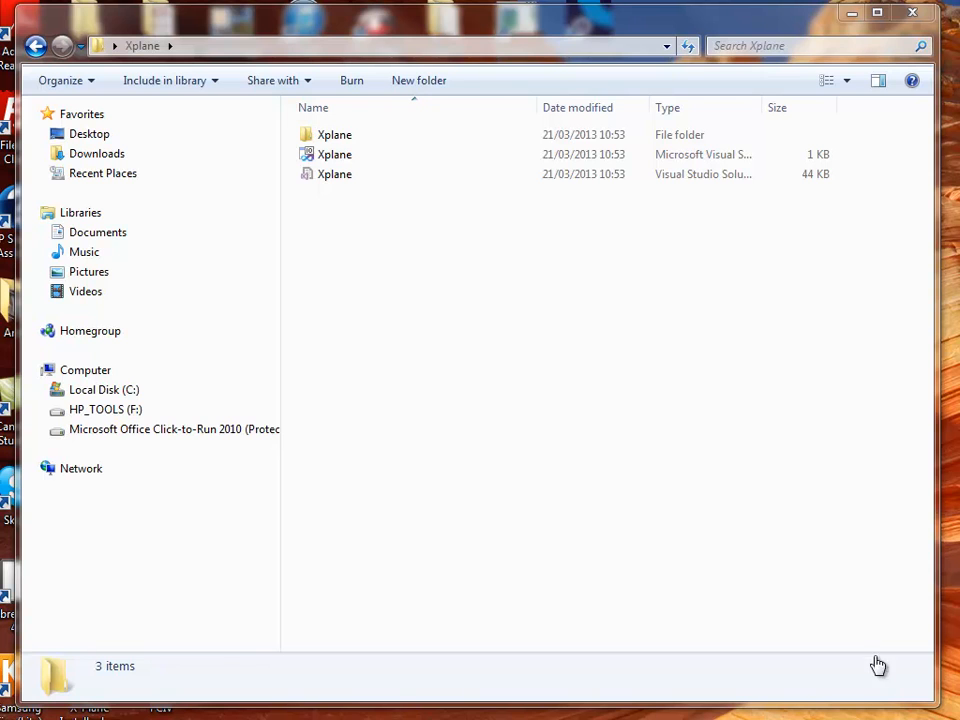
click(334, 154)
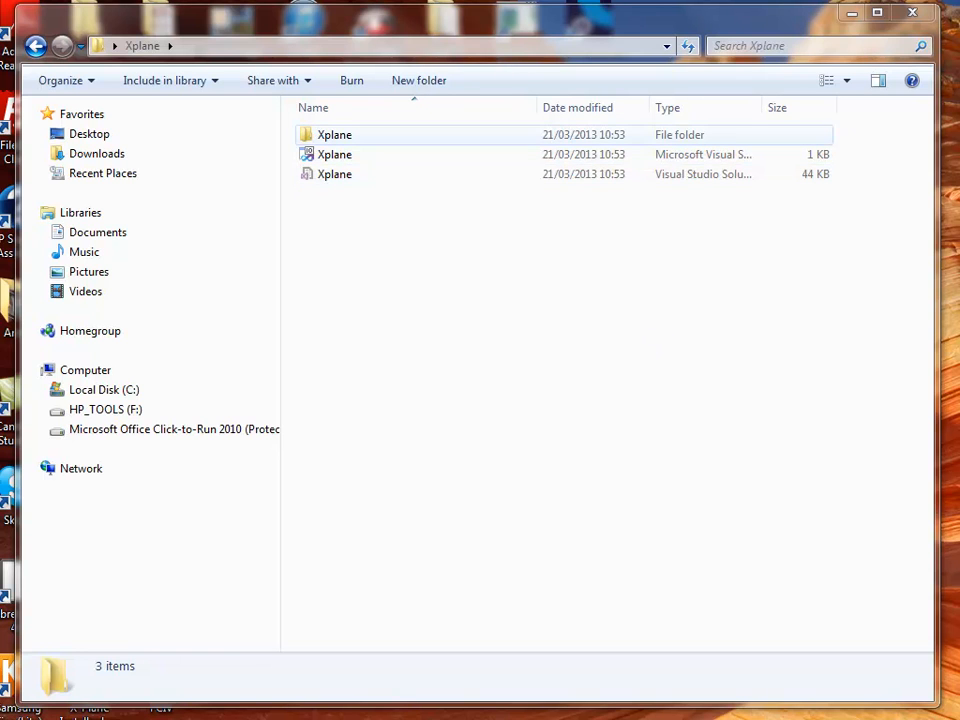
click(334, 154)
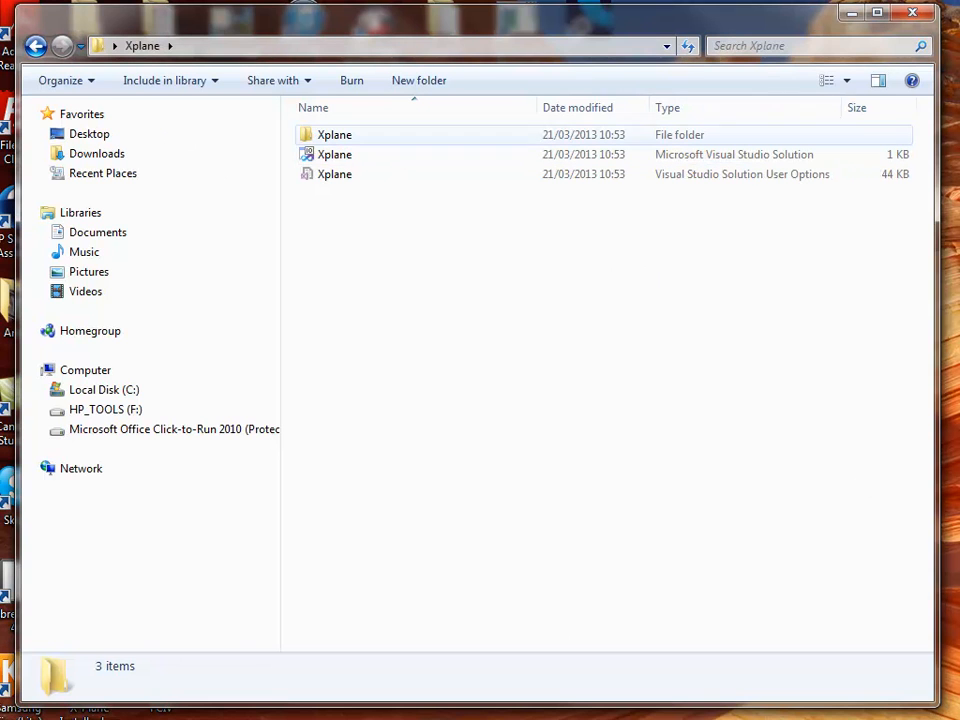
click(334, 154)
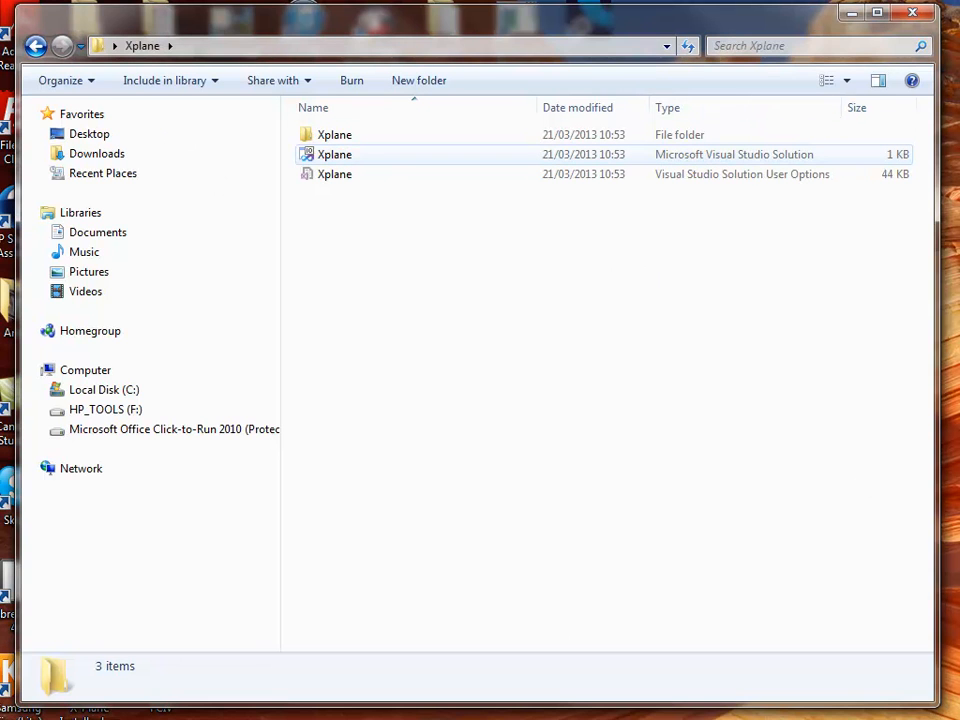
mouse_move(610, 104)
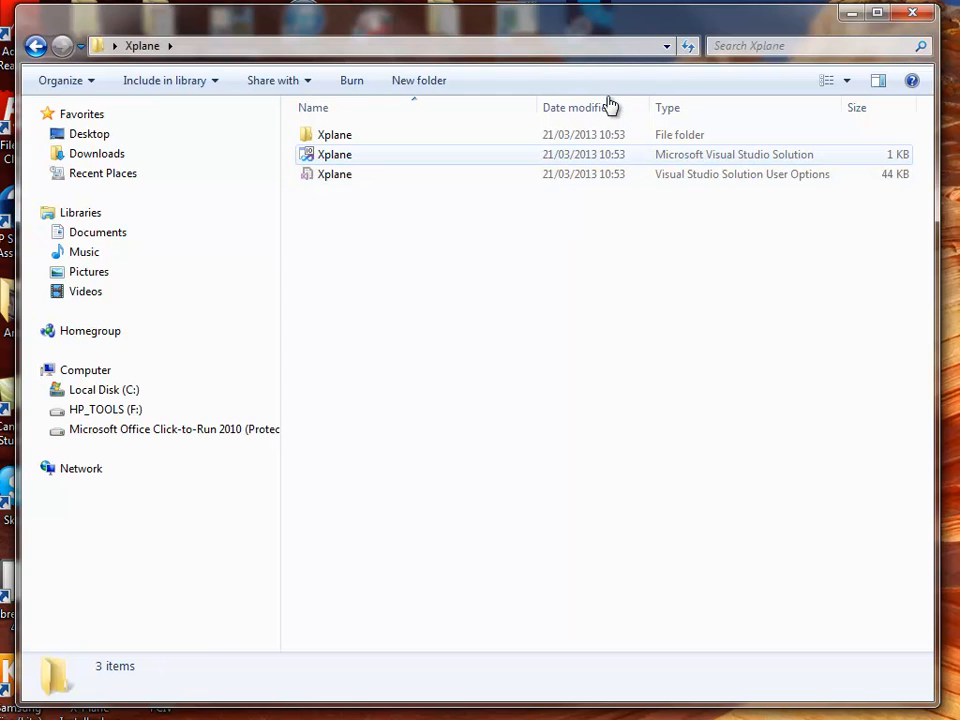
mouse_move(334, 154)
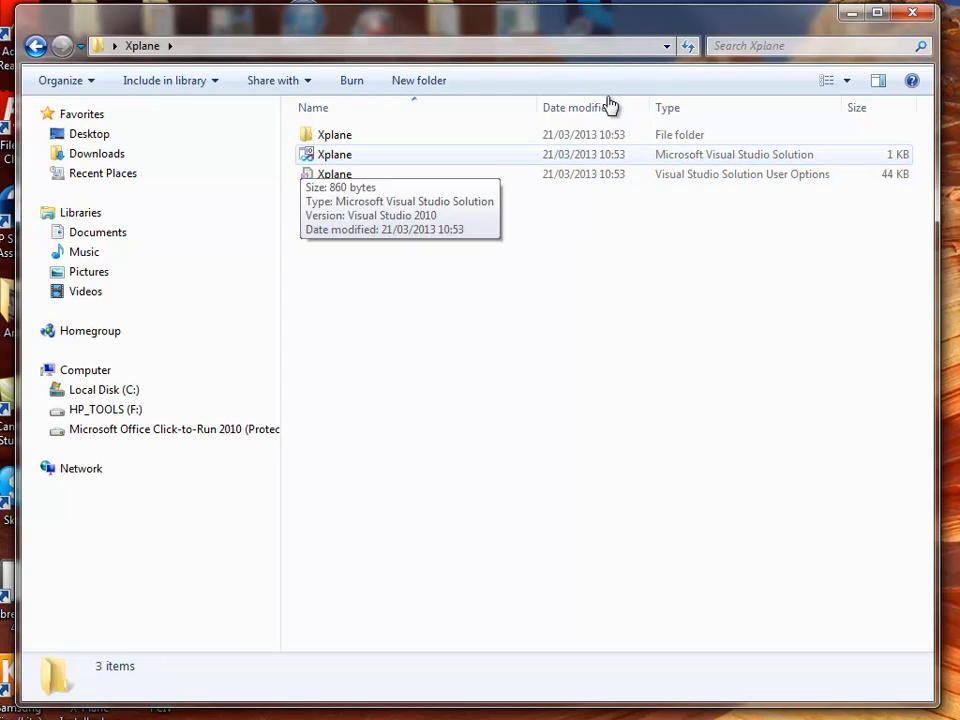
mouse_move(696, 110)
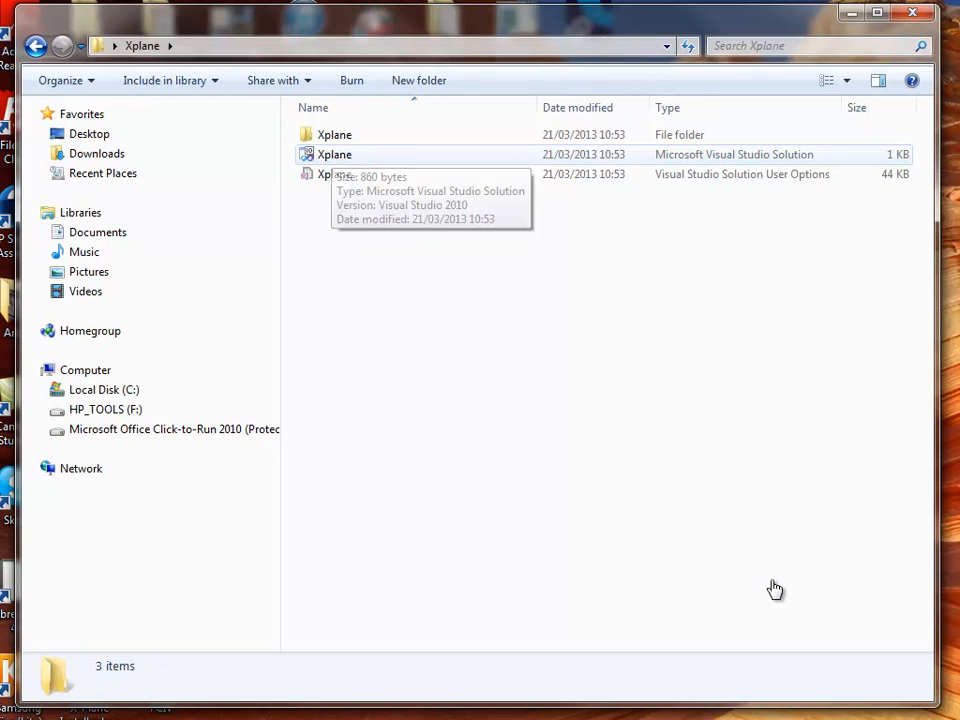
mouse_move(938, 710)
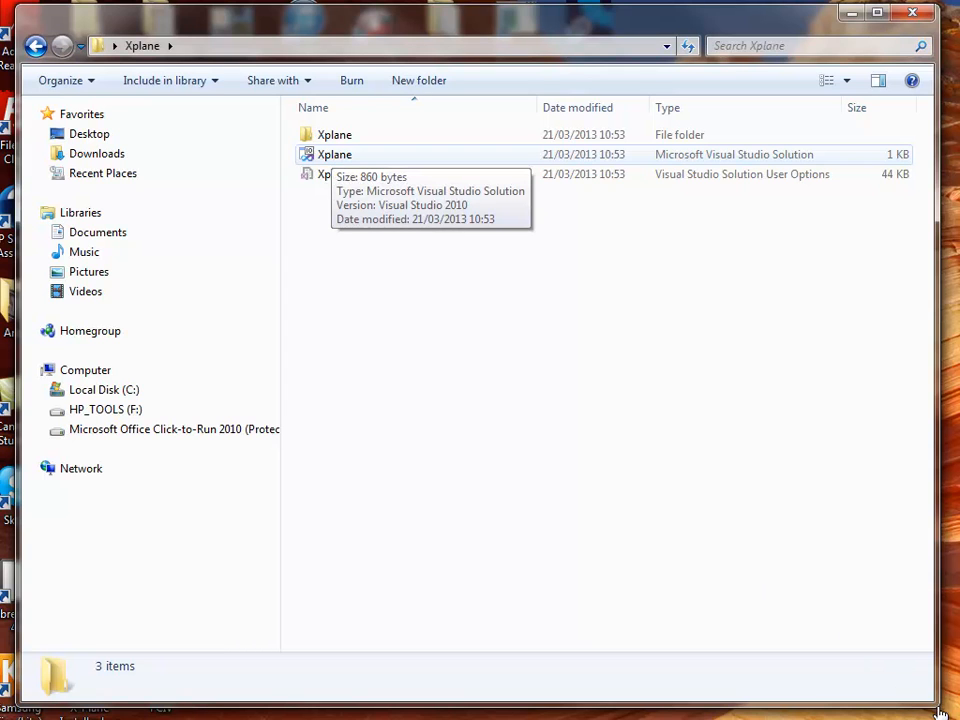
mouse_move(472, 284)
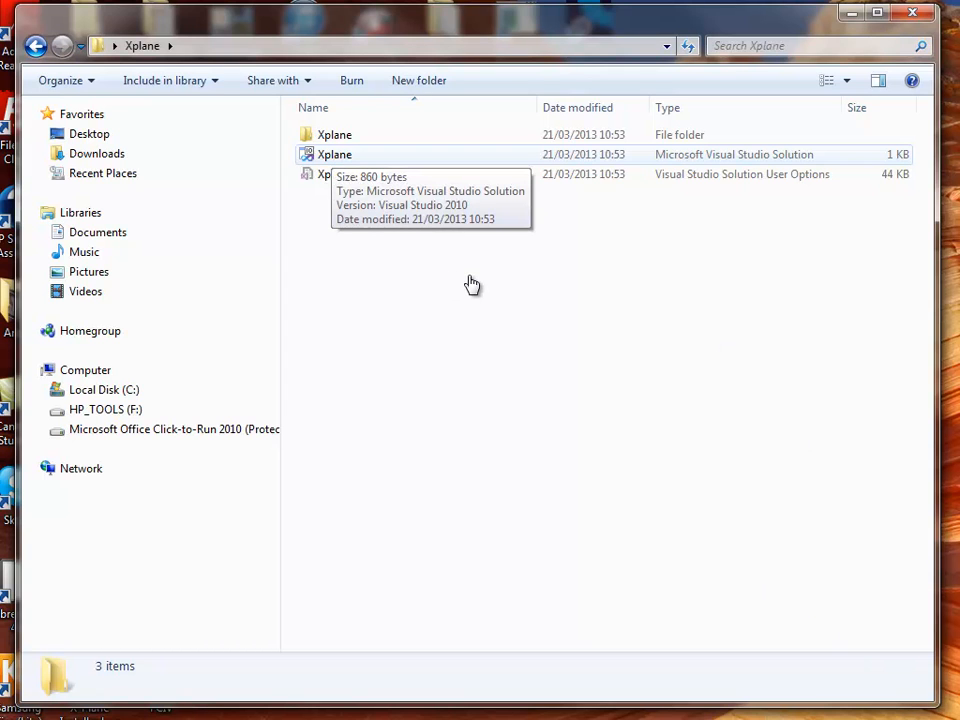
mouse_move(432, 250)
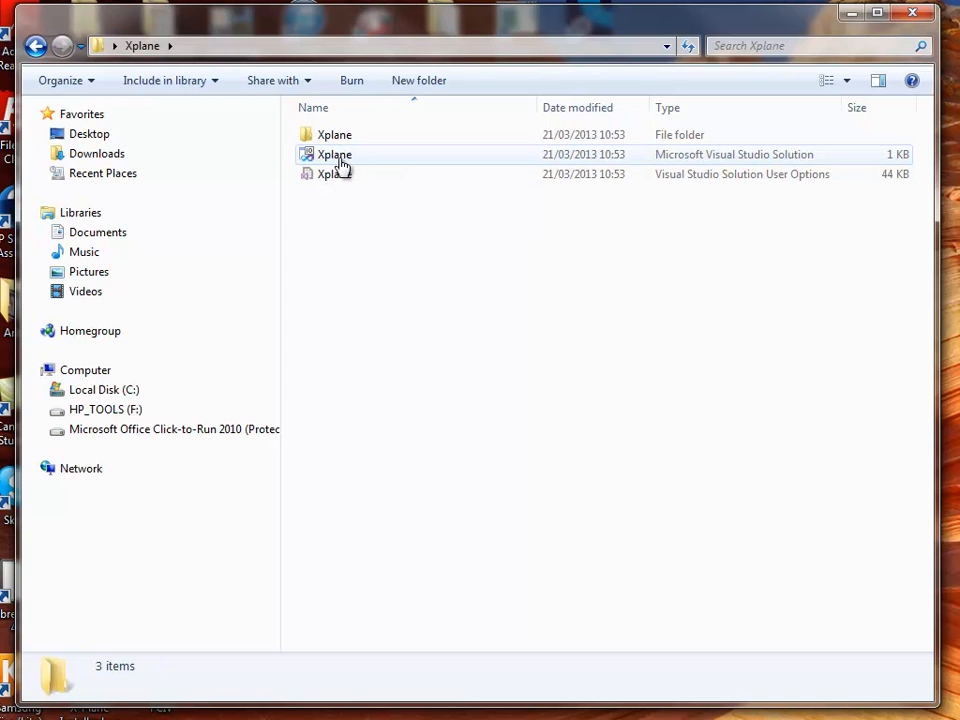
right_click(334, 154)
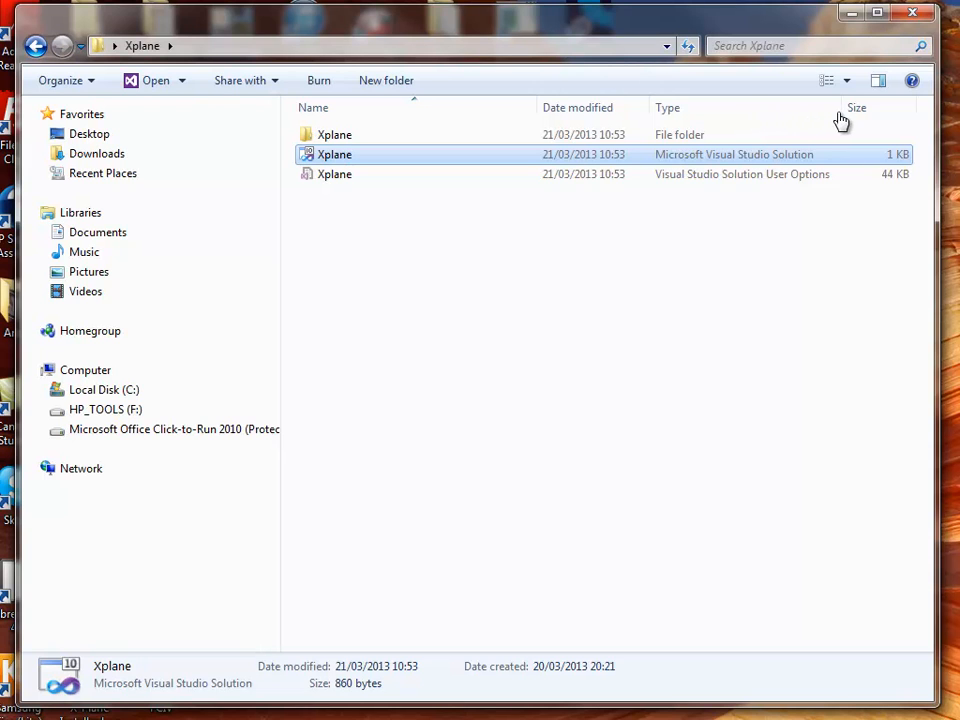
mouse_move(728, 168)
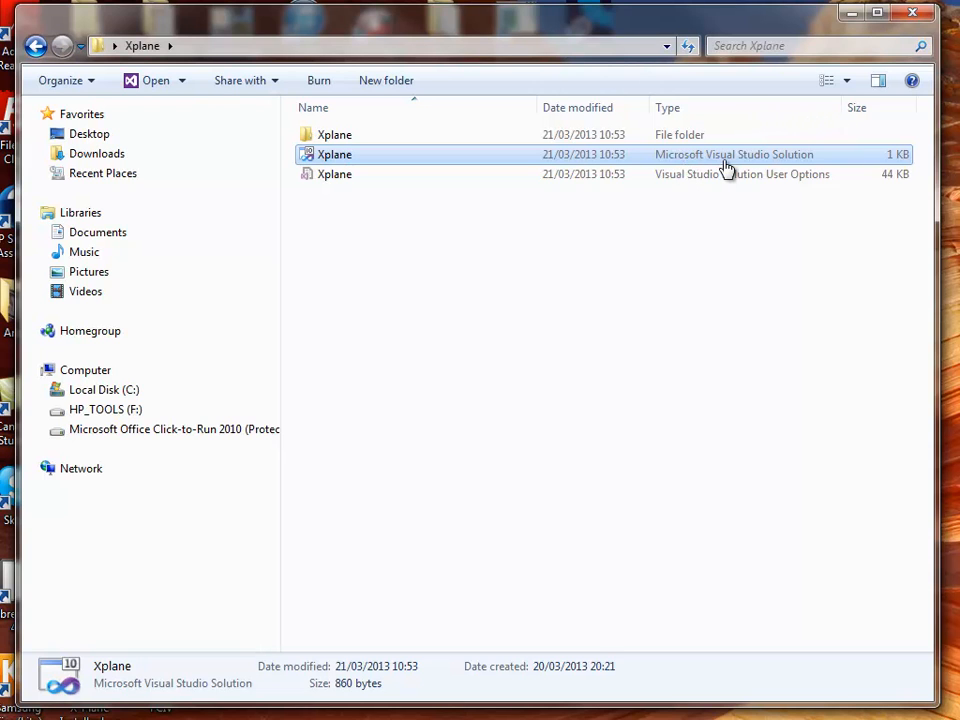
mouse_move(362, 176)
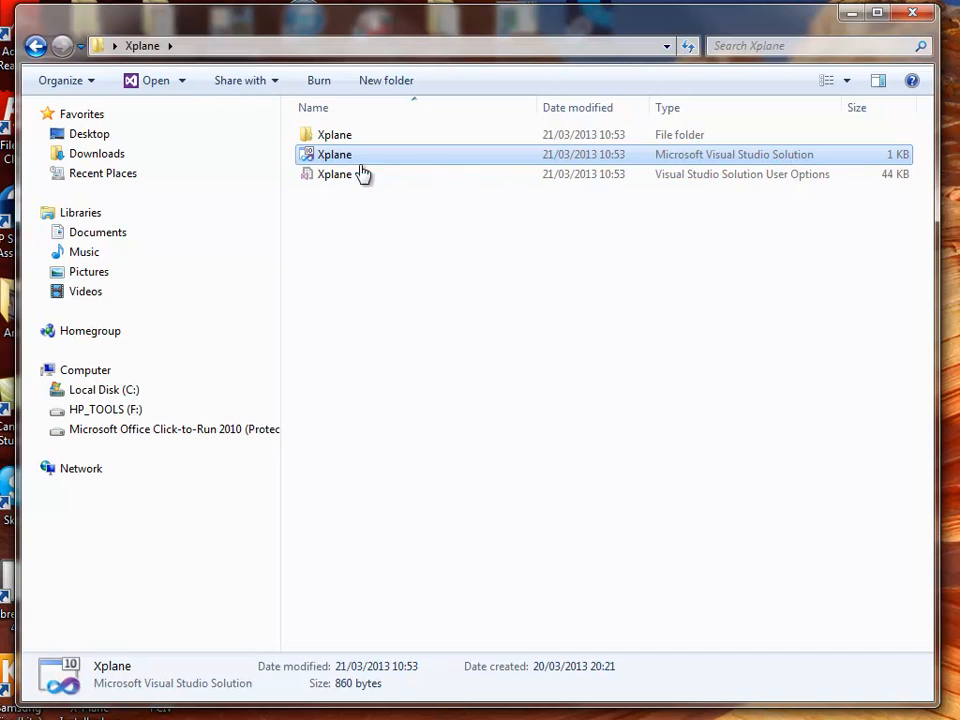
double_click(334, 154)
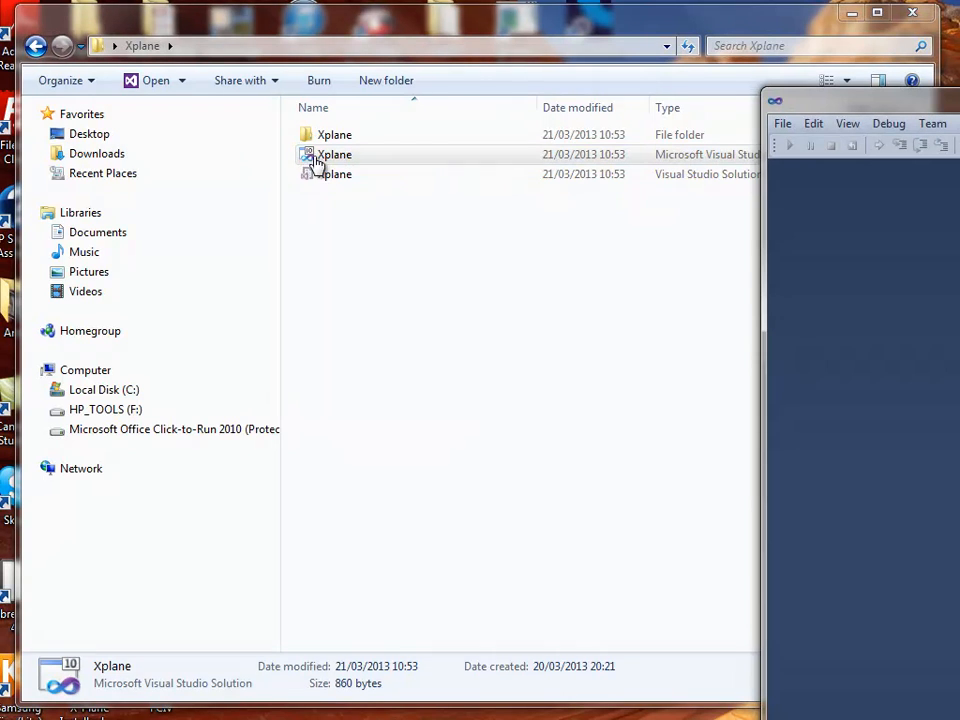
Load the Xplane solution and expand it in Solution Explorer to list Form1.cs and Program.cs.
double_click(322, 150)
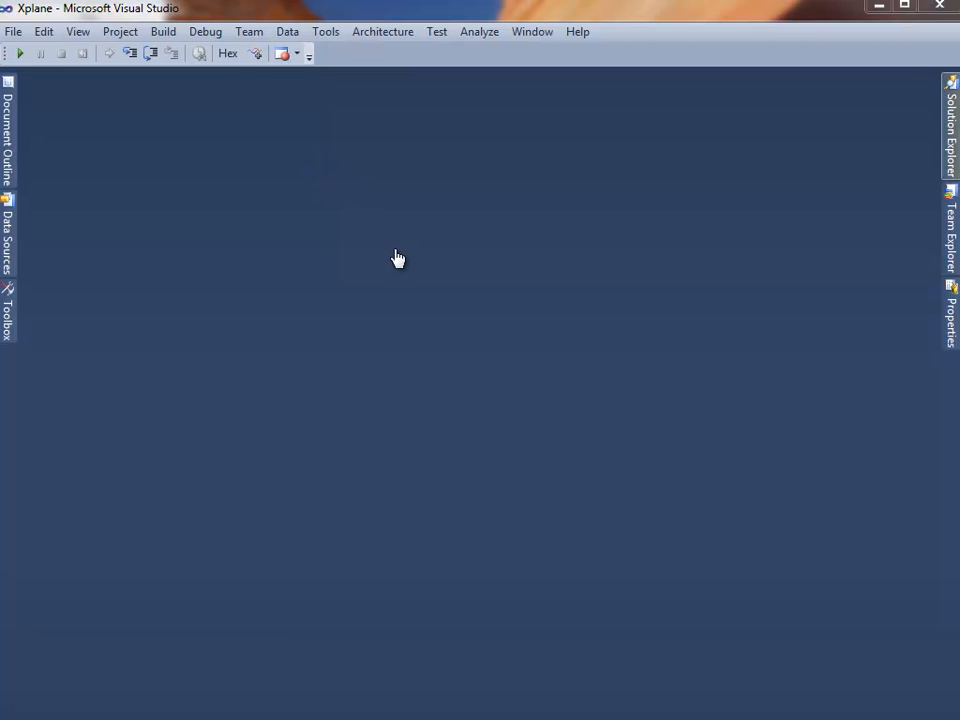
click(952, 110)
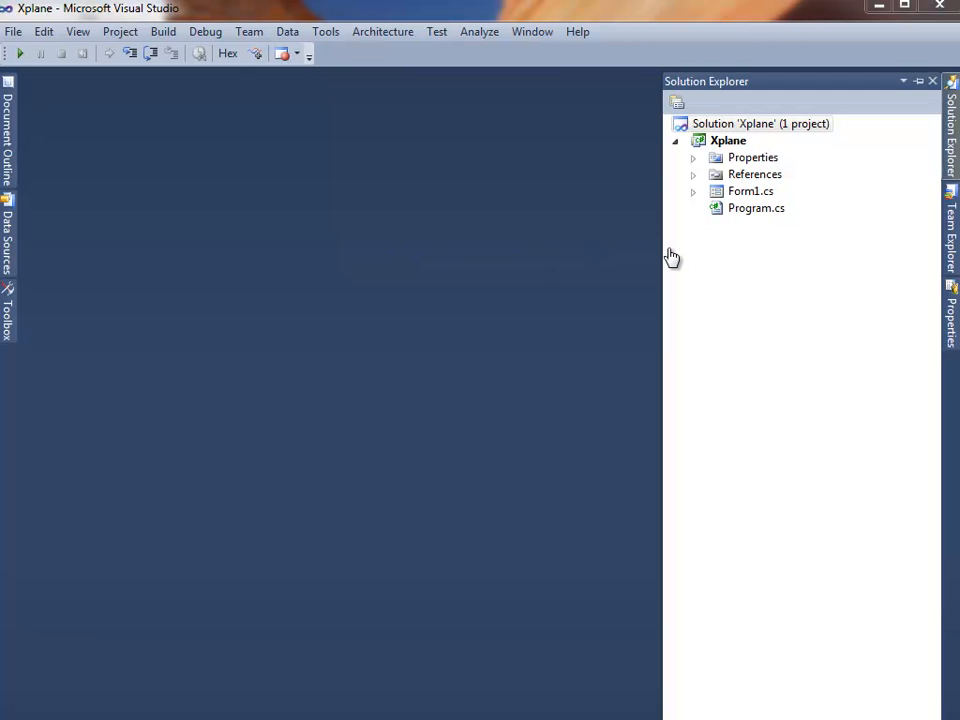
mouse_move(748, 322)
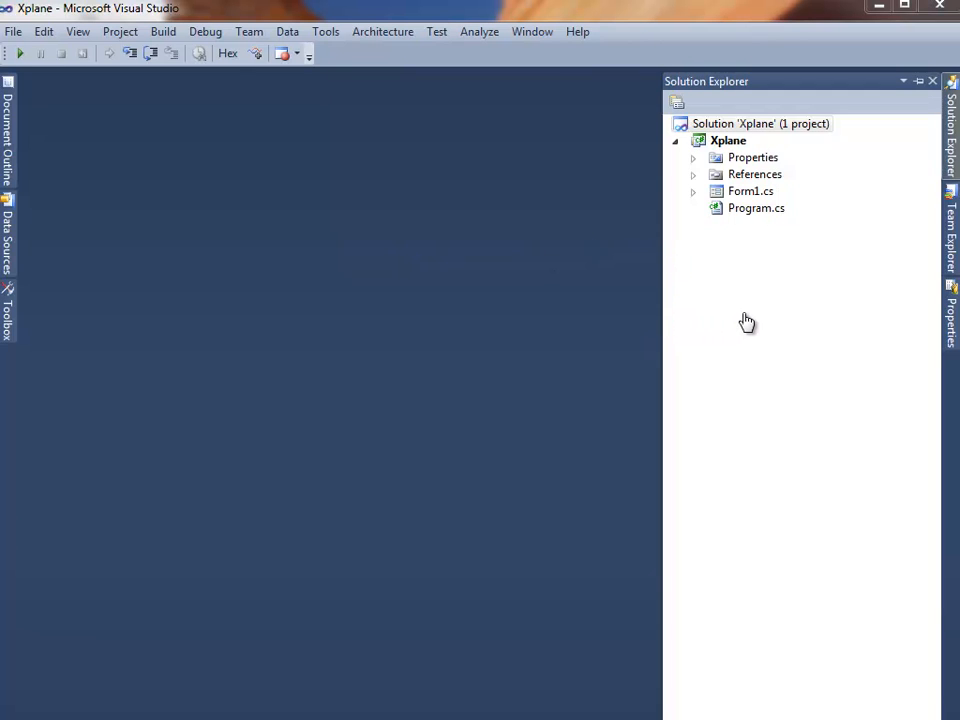
mouse_move(712, 320)
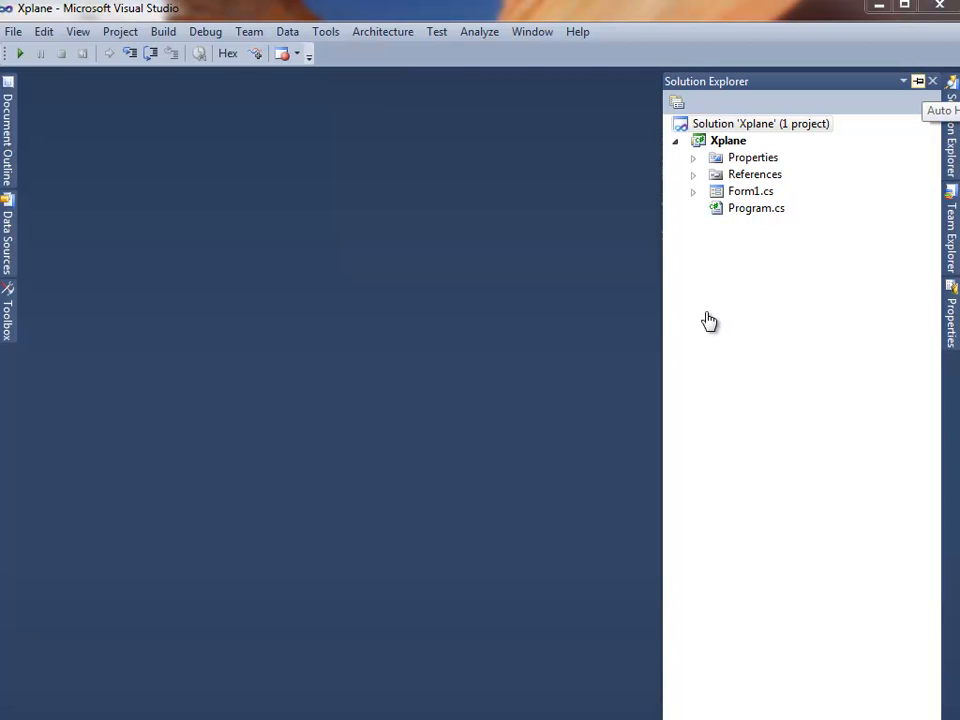
mouse_move(472, 292)
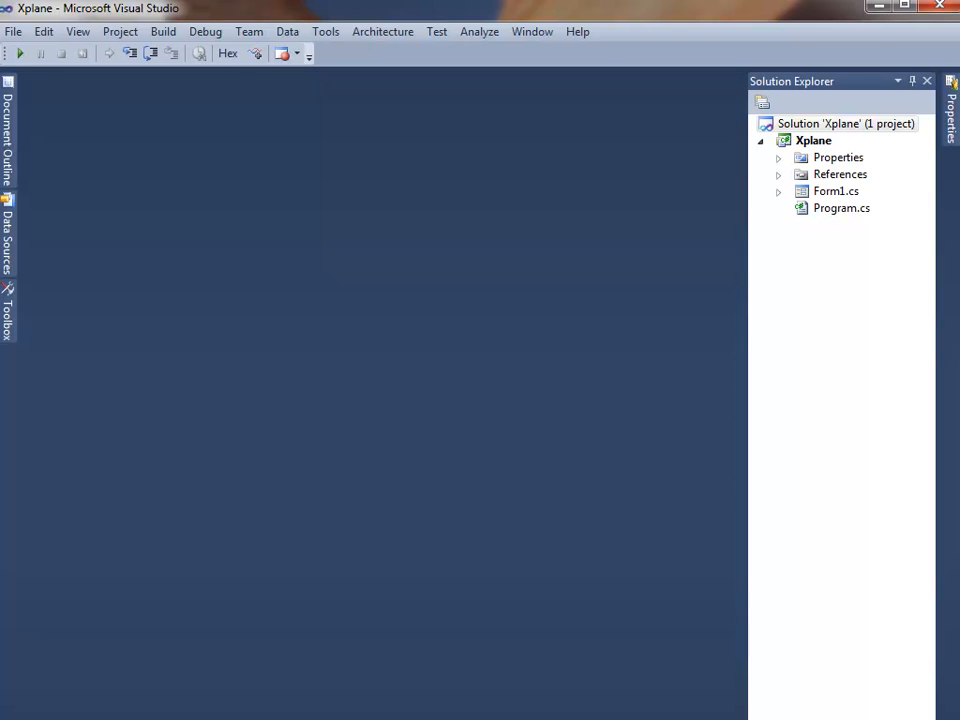
Show Form1.cs in the designer with its label1 and timer1 component.
double_click(836, 192)
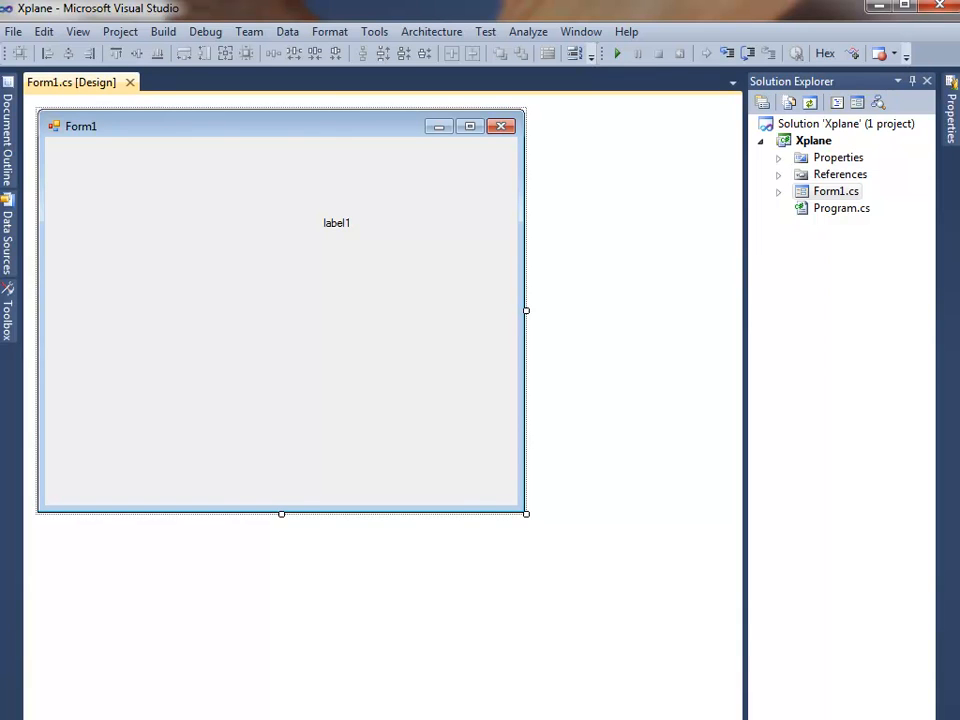
mouse_move(948, 284)
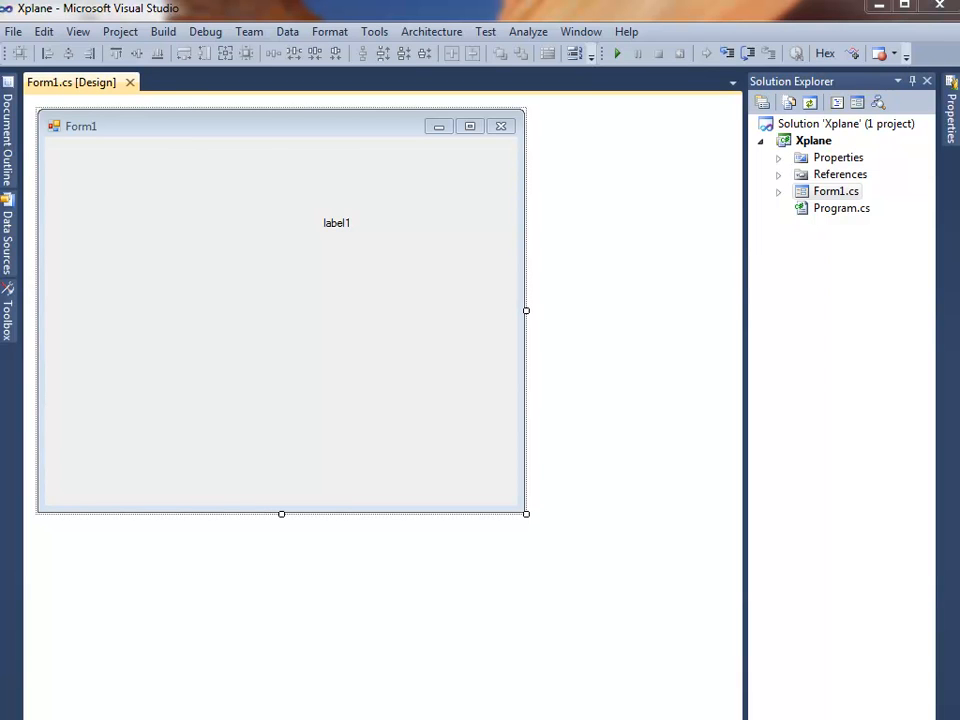
click(336, 222)
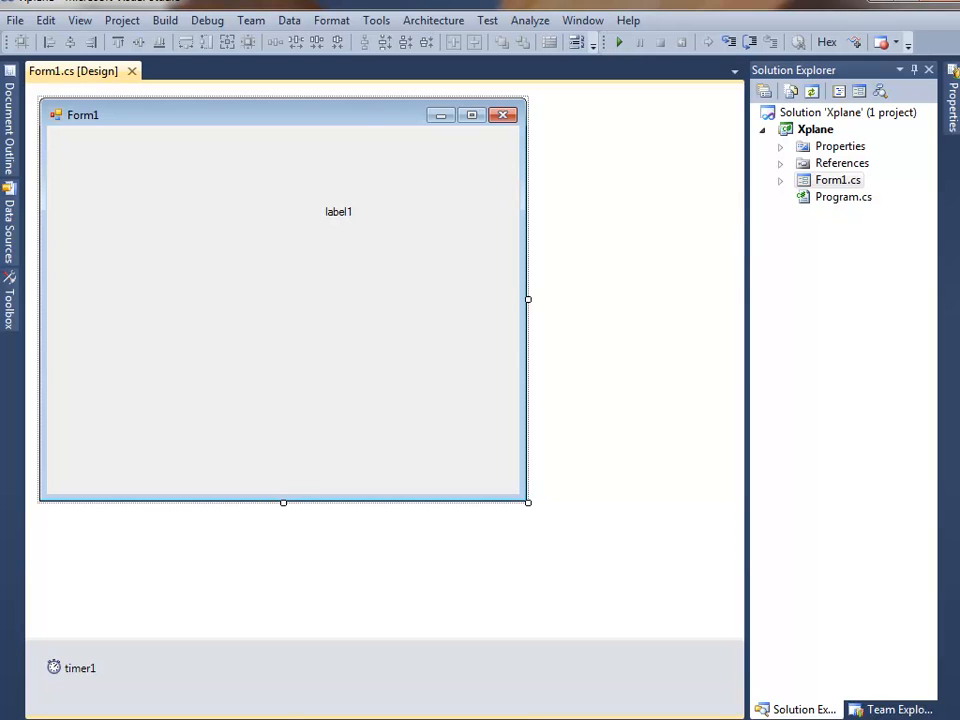
Run the Xplane form with firewall access allowed, showing the airspeed label reading 0.000000.
click(618, 42)
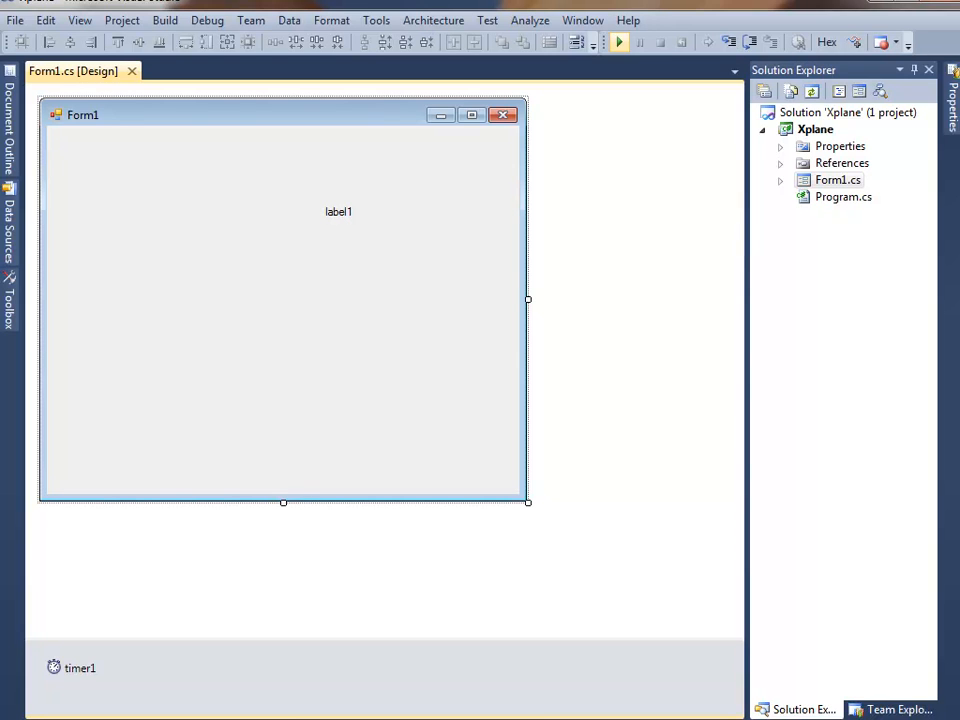
mouse_move(620, 42)
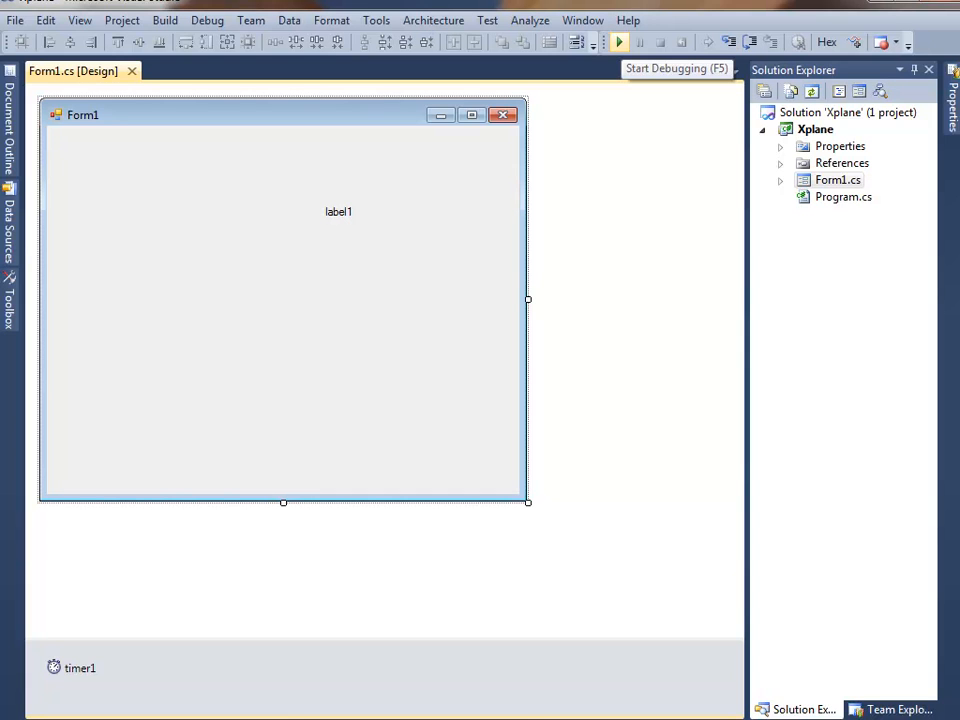
mouse_move(620, 42)
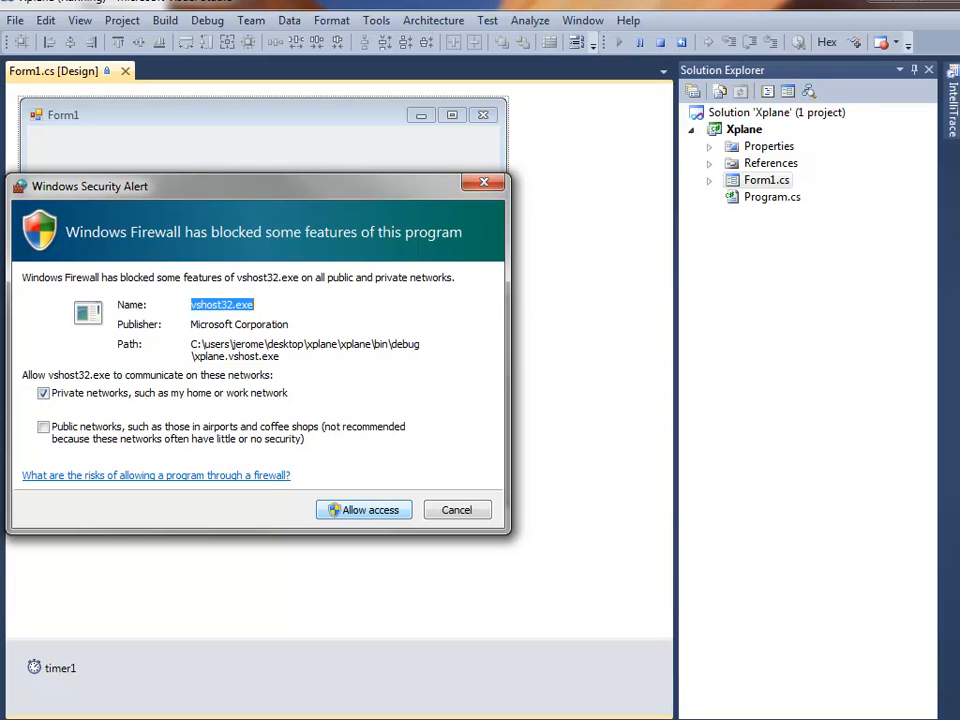
click(364, 510)
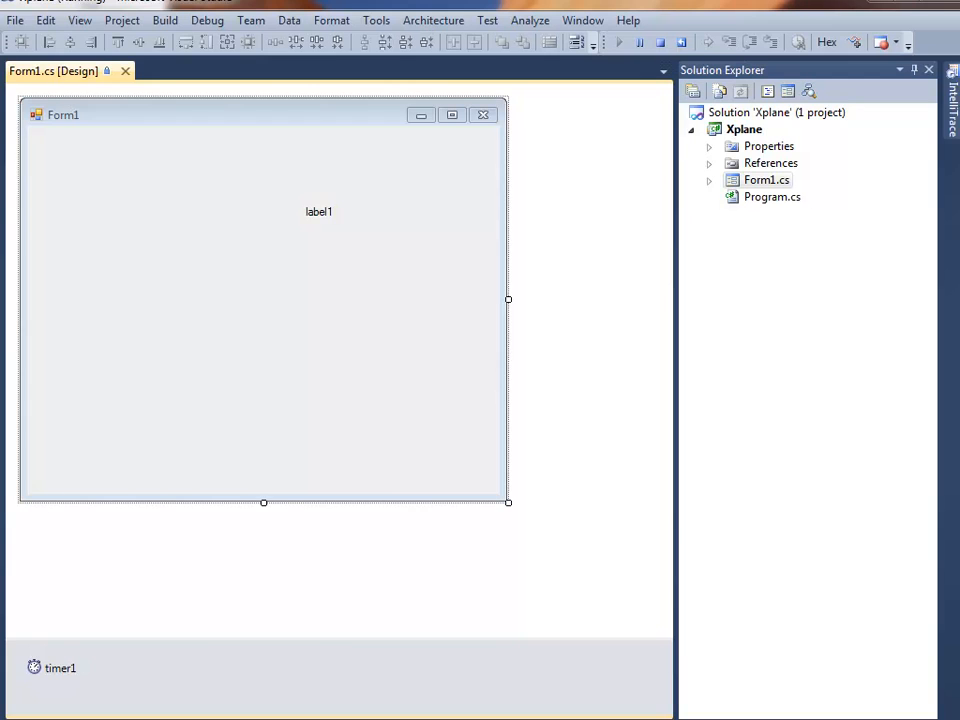
click(616, 40)
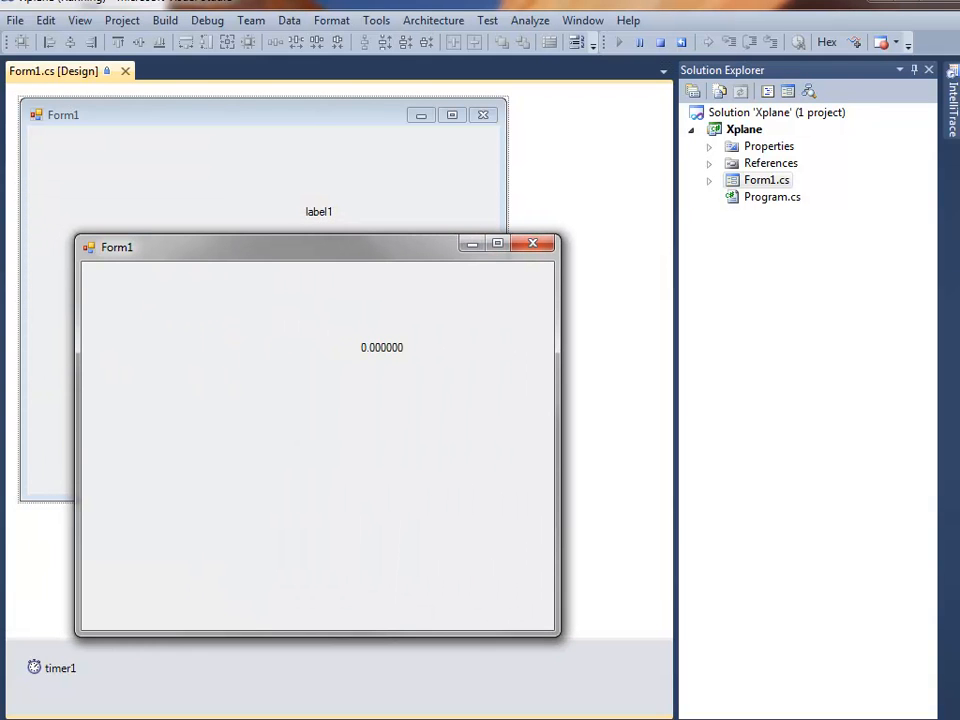
mouse_move(784, 100)
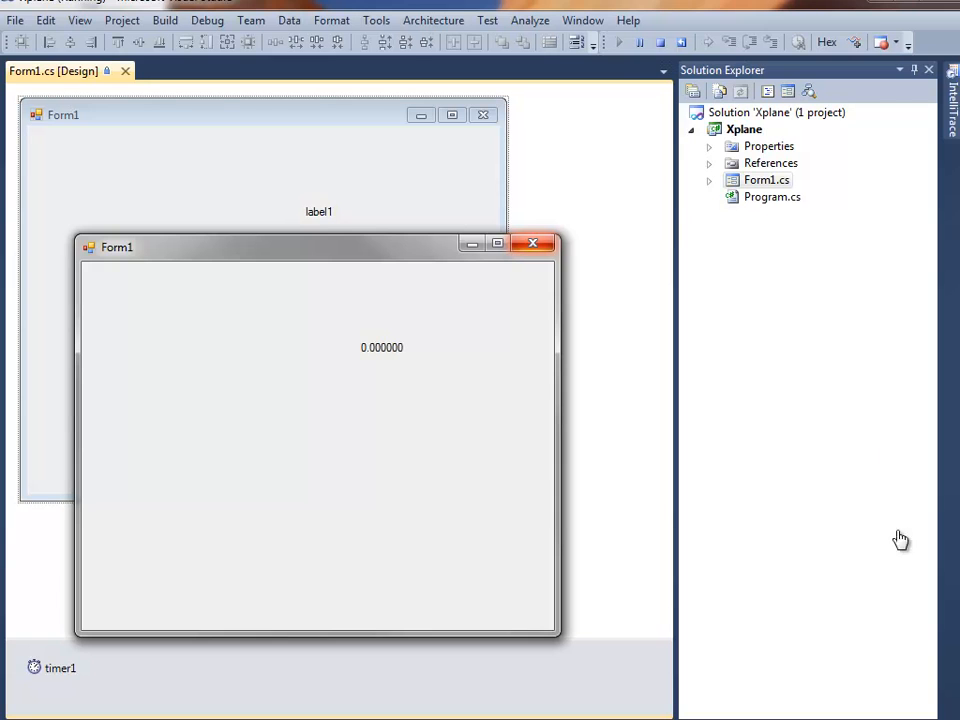
mouse_move(792, 186)
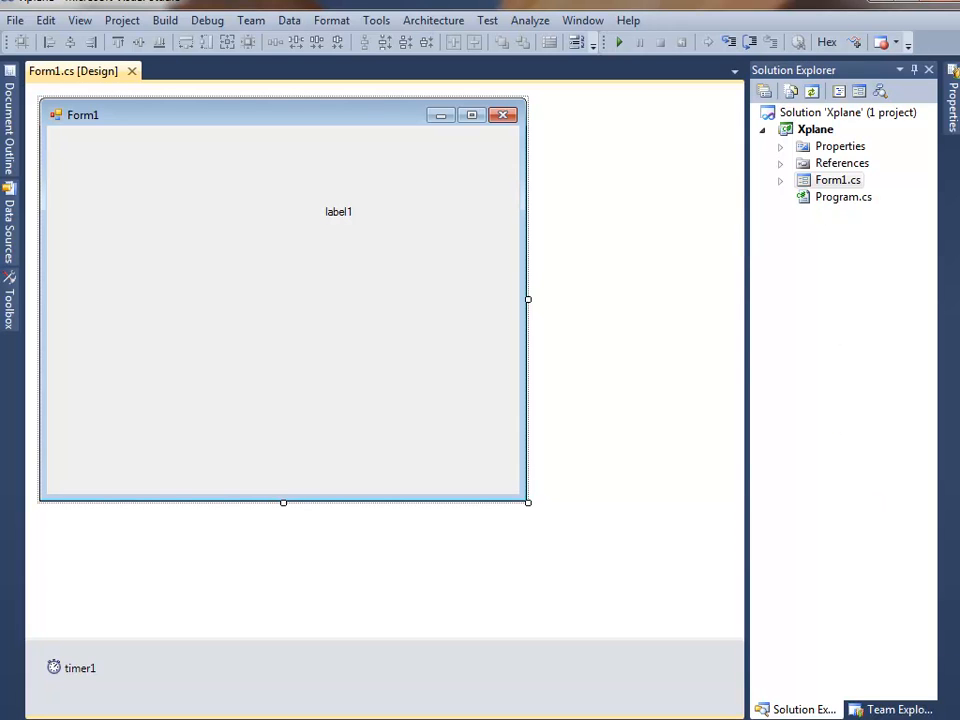
mouse_move(618, 42)
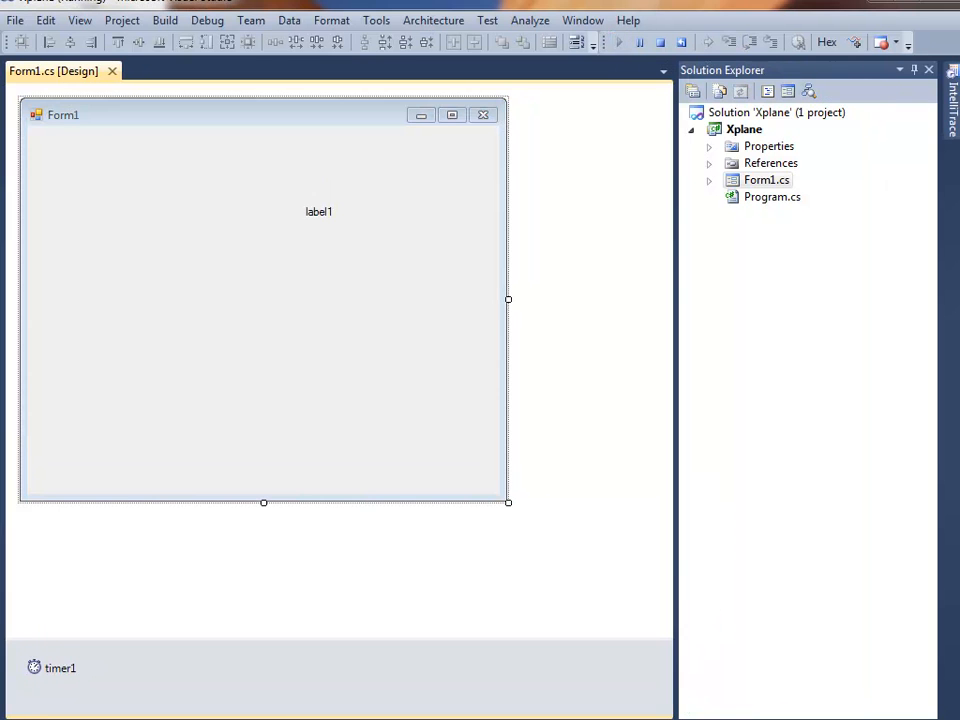
Stop debugging and view the Form1.cs code with its load and timer tick handlers.
click(616, 42)
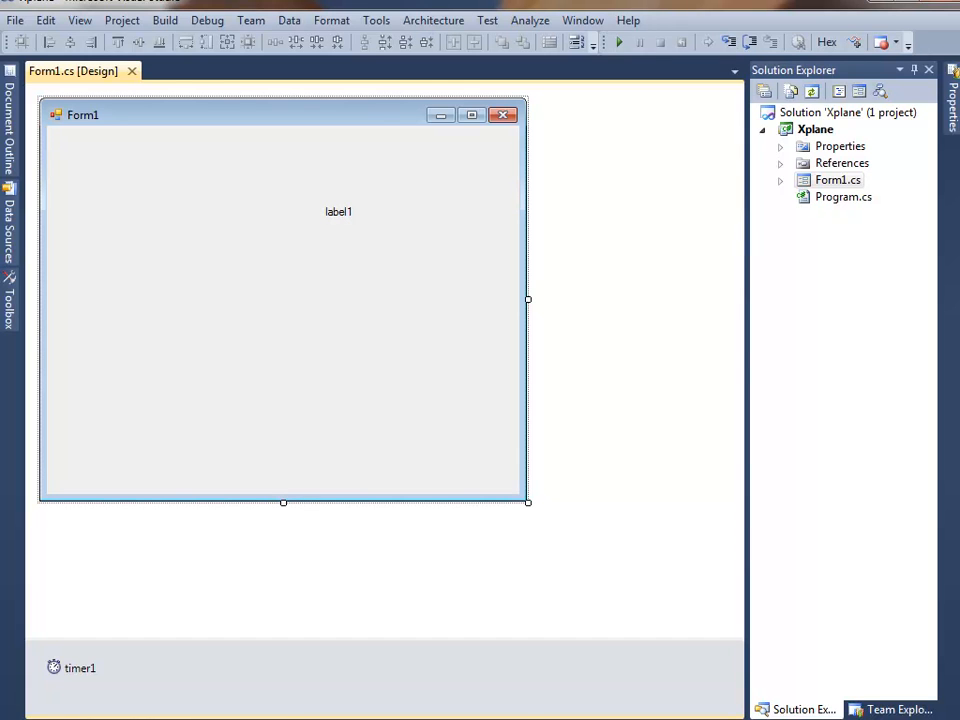
click(50, 70)
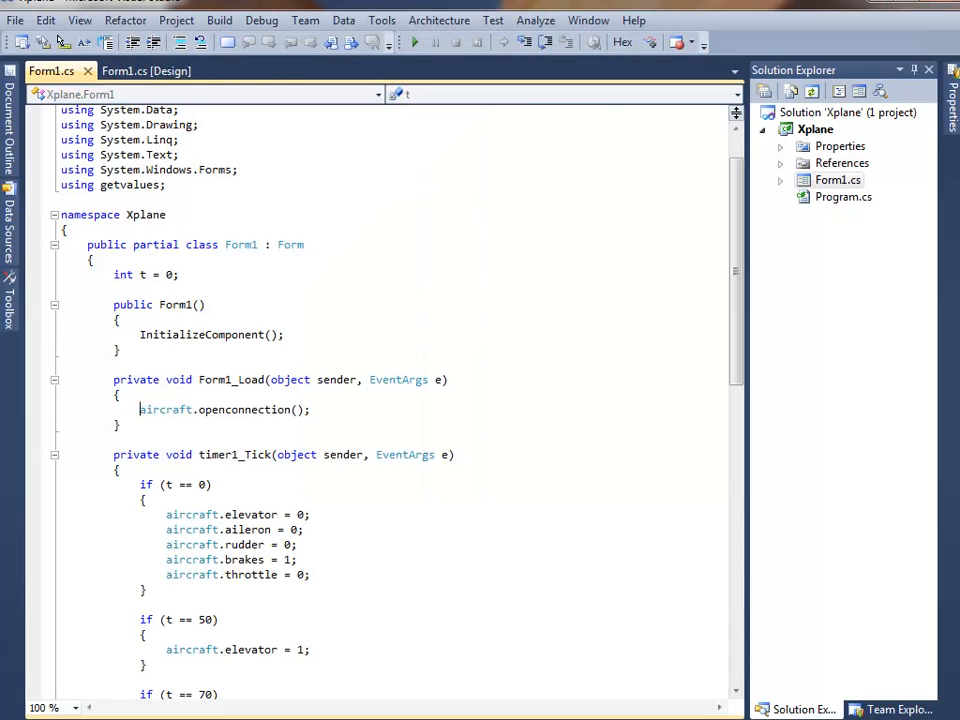
click(168, 408)
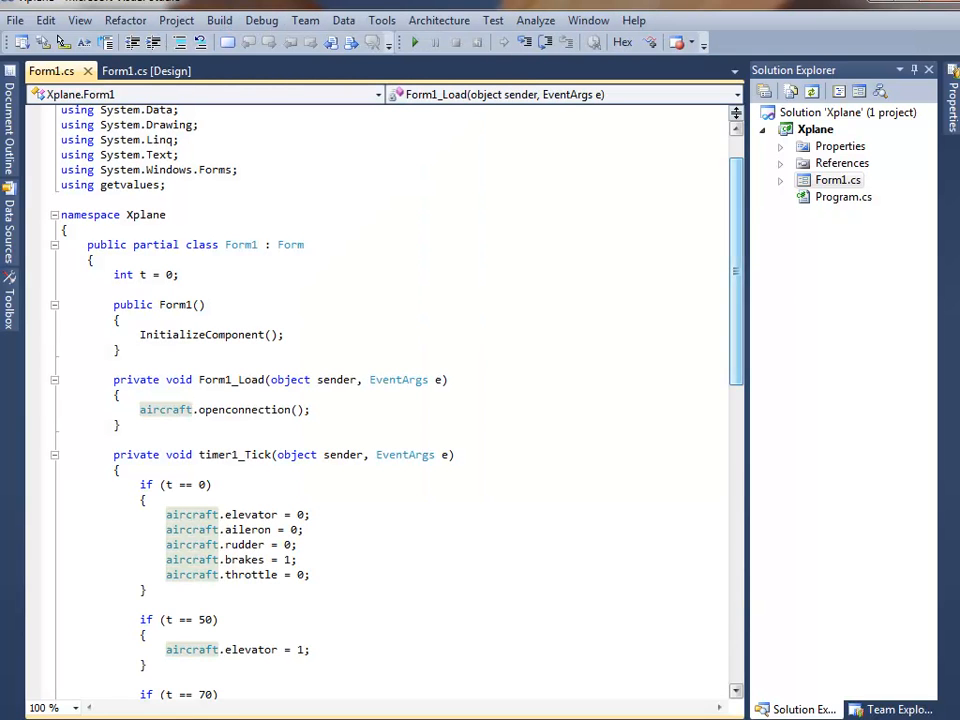
scroll(down, 3)
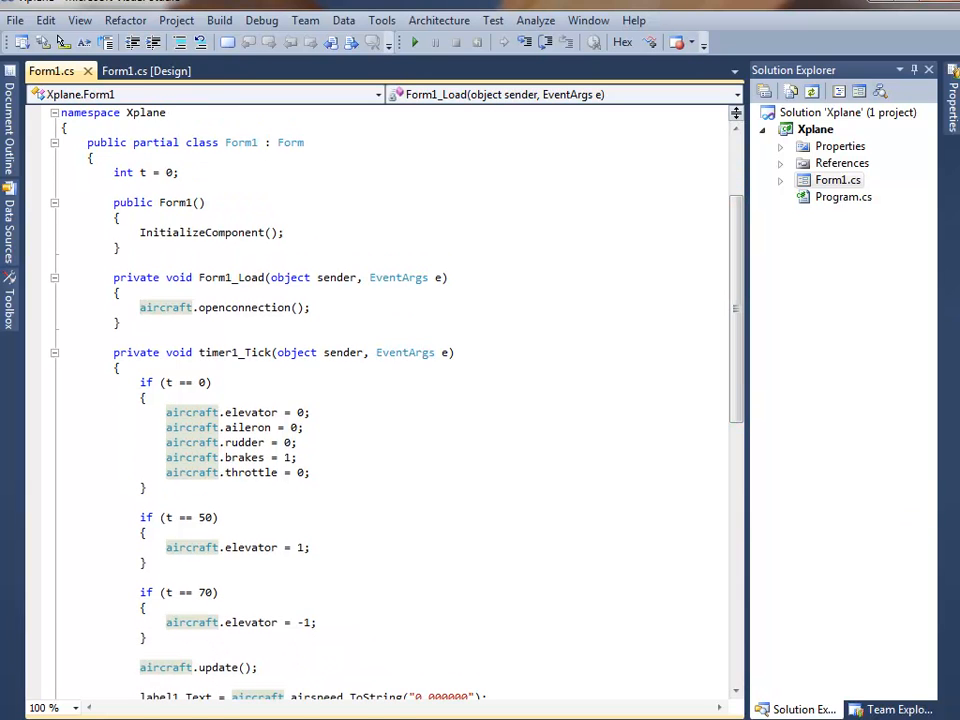
drag(112, 276, 120, 322)
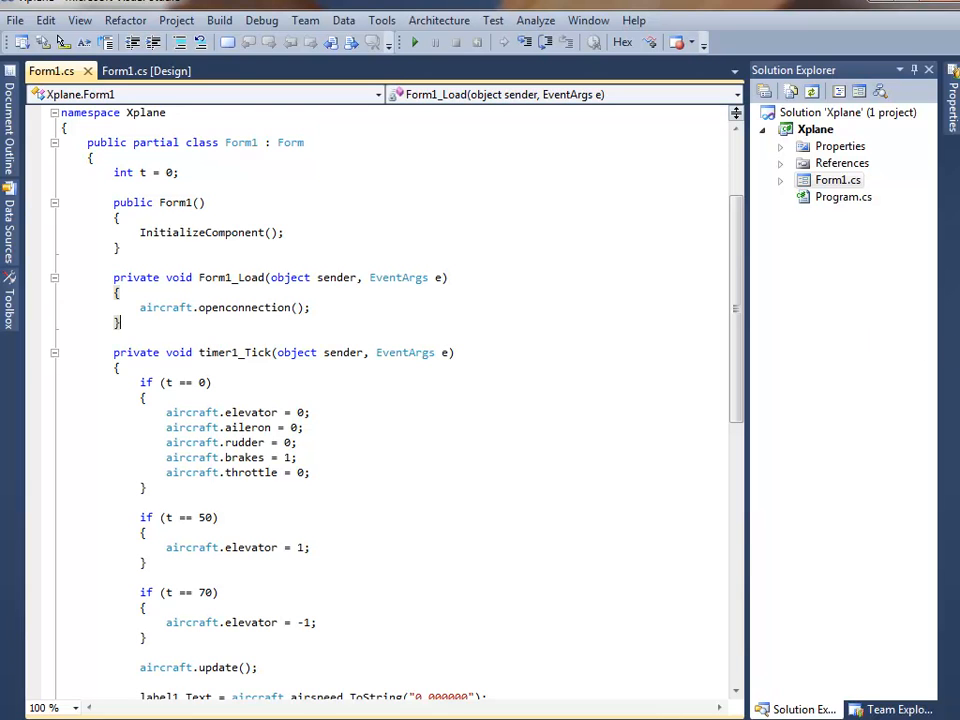
scroll(down, 3)
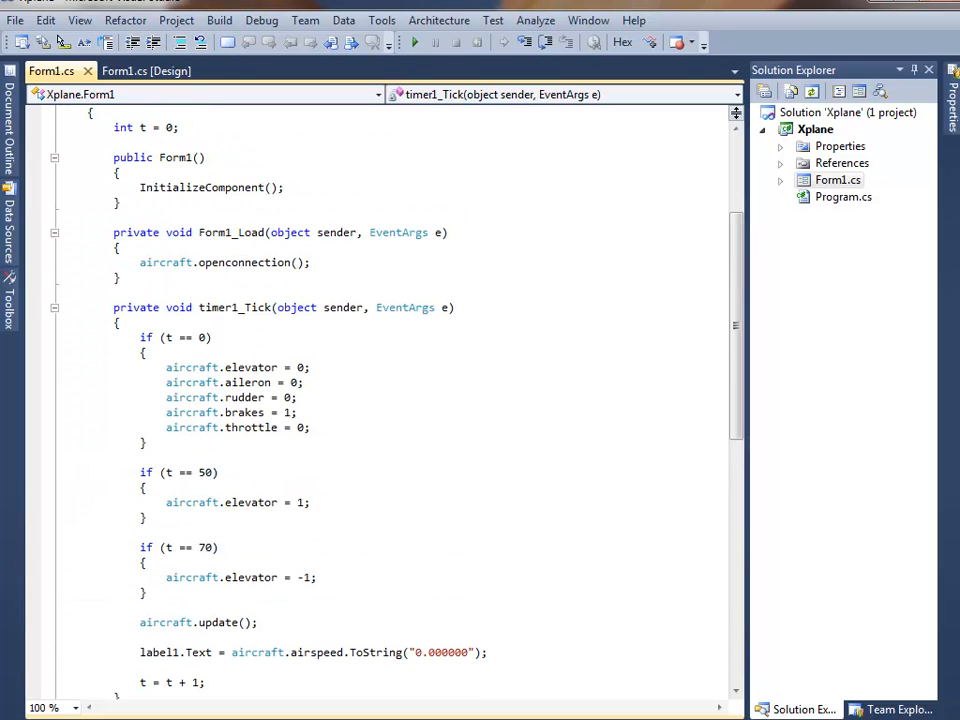
double_click(122, 128)
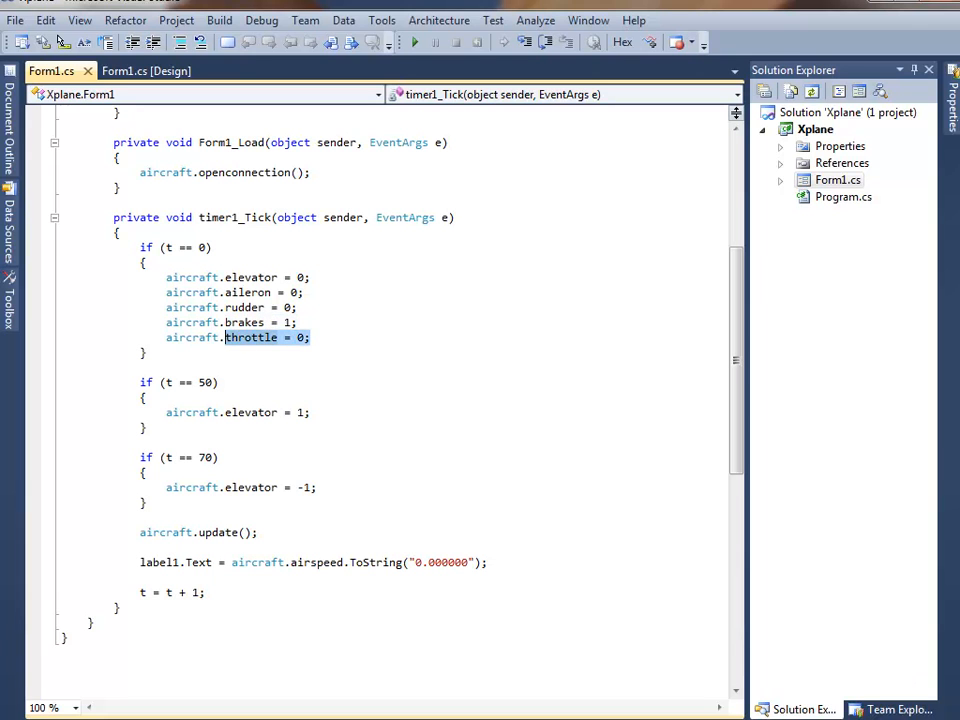
mouse_move(210, 412)
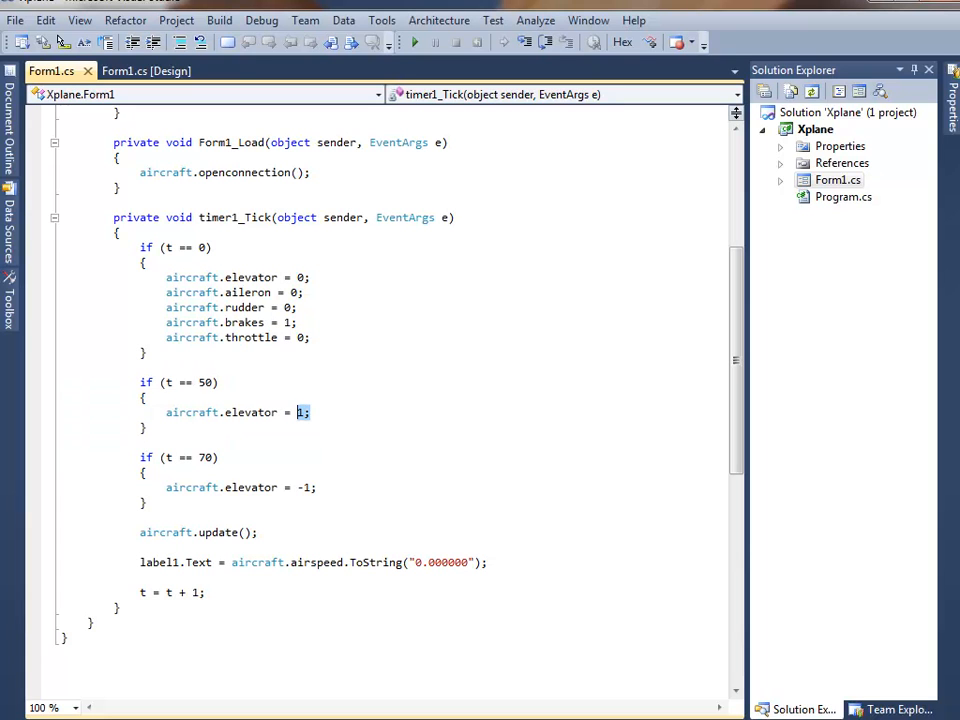
double_click(208, 456)
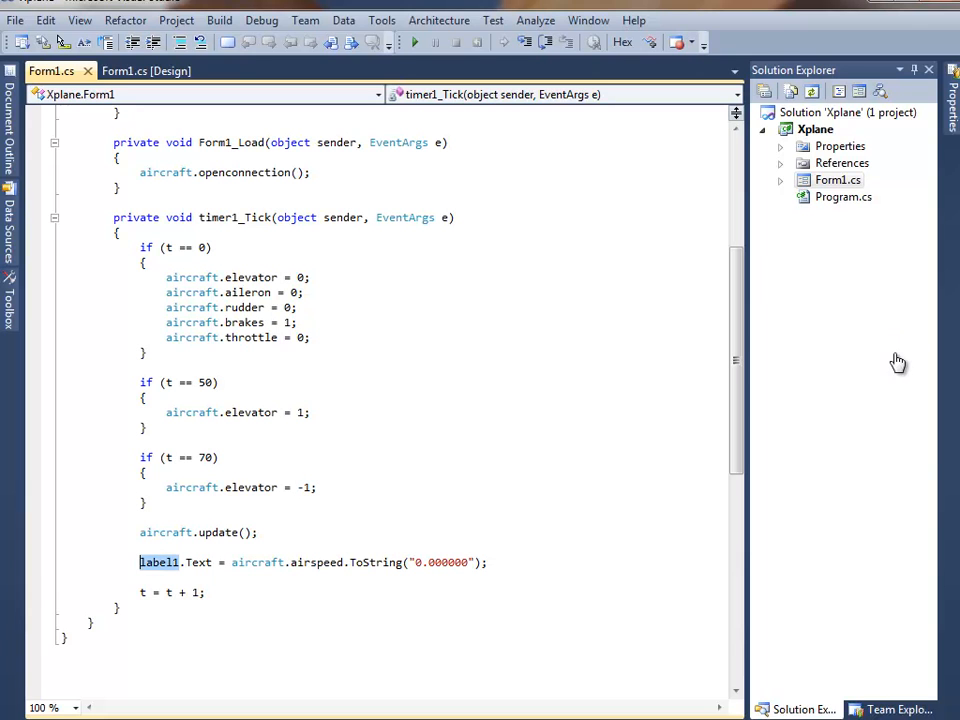
double_click(316, 562)
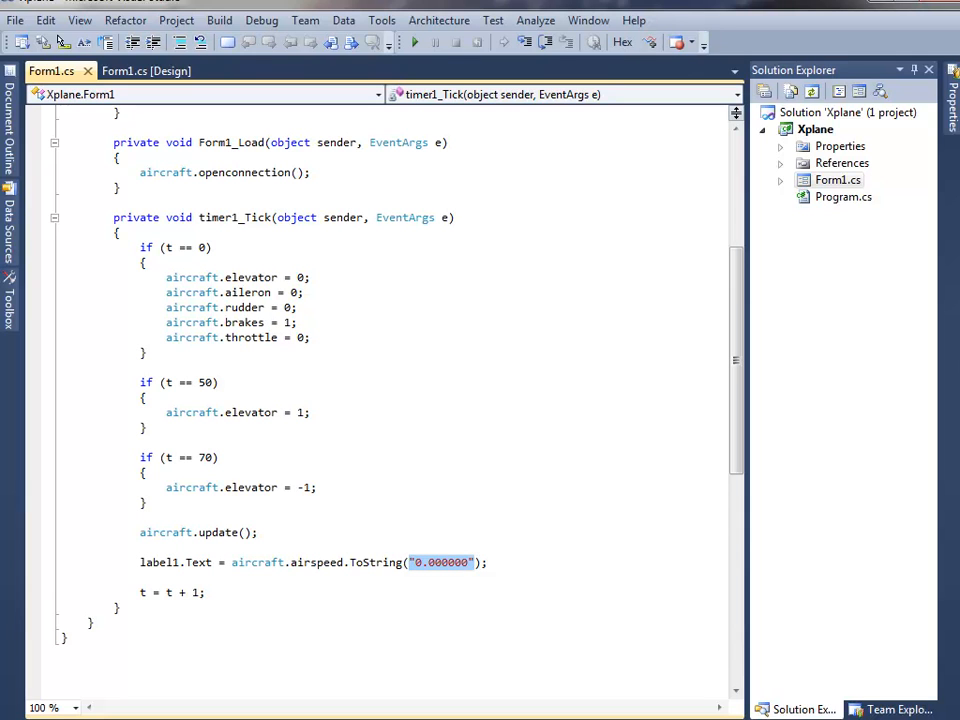
mouse_move(220, 532)
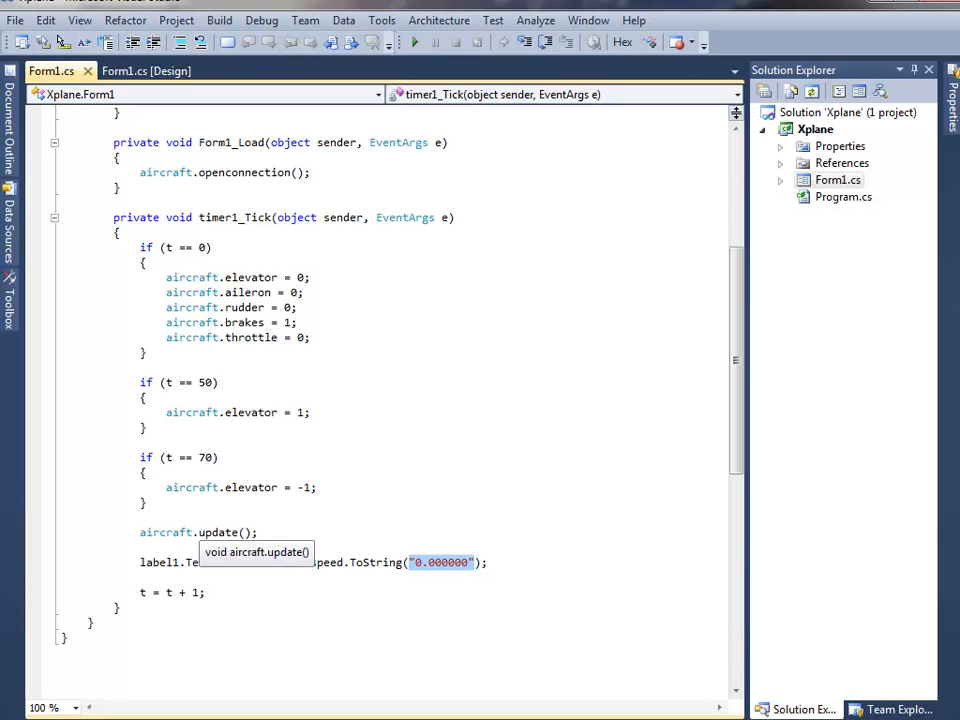